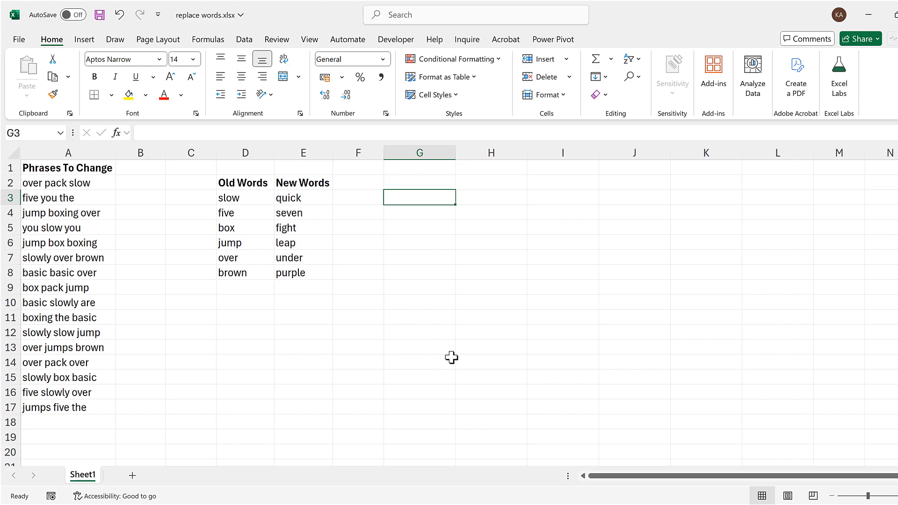
Step: Enter =SUBSTITUTE(A2:A17,D3,E3) in G3 to spill phrases with slow swapped for quick
scroll("down", 3)
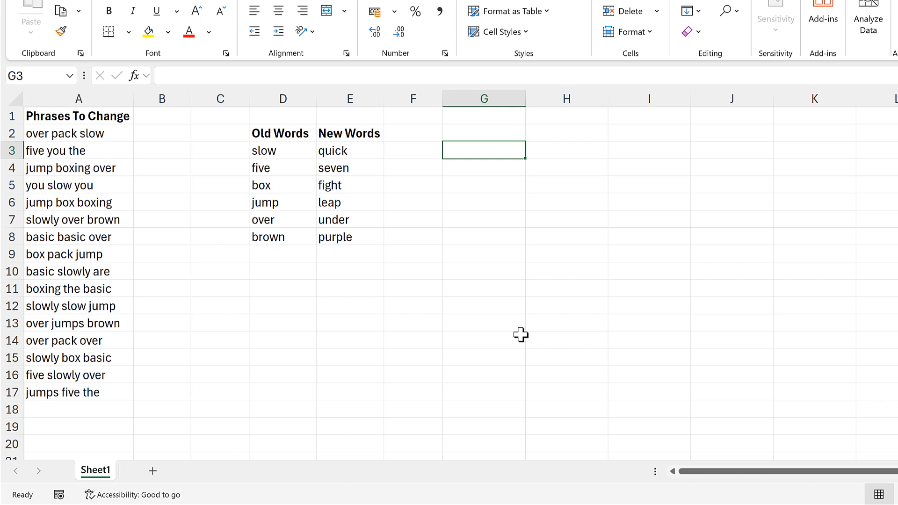
type("=s")
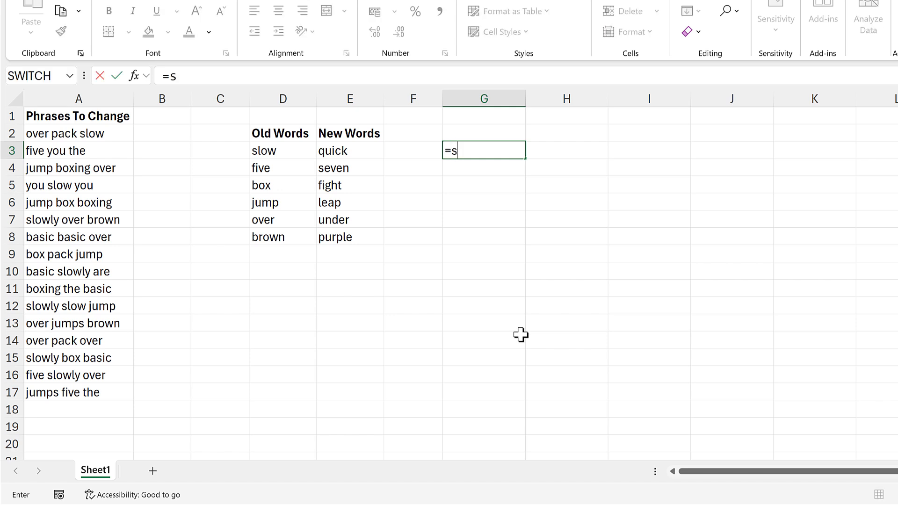
type("UBSTITUTE(")
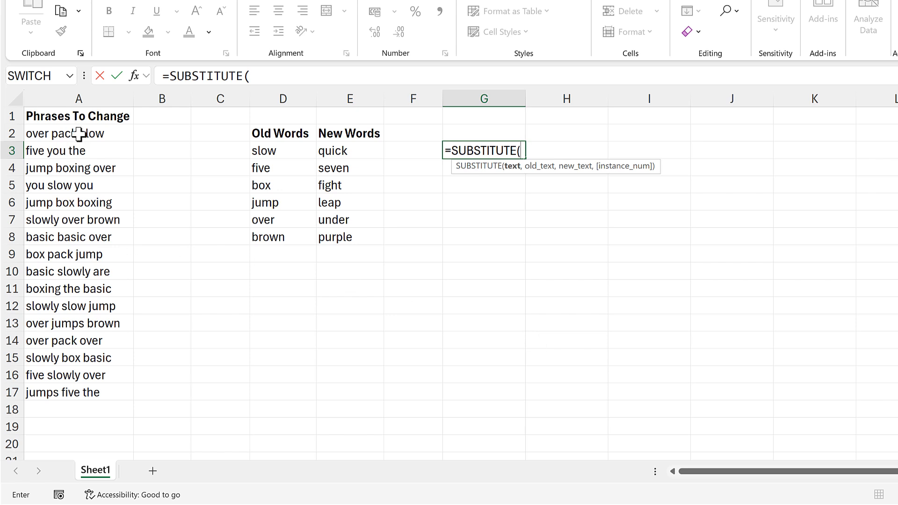
left_click_drag(79, 133, 79, 393)
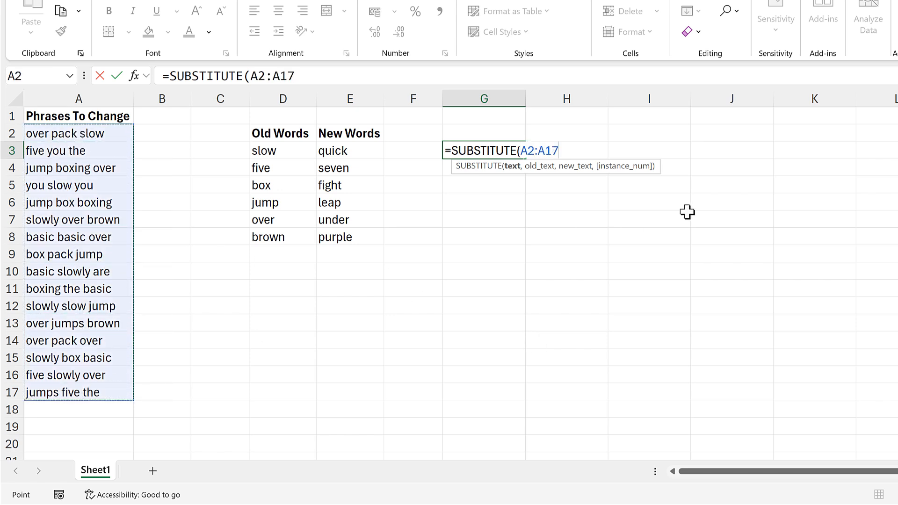
type(",")
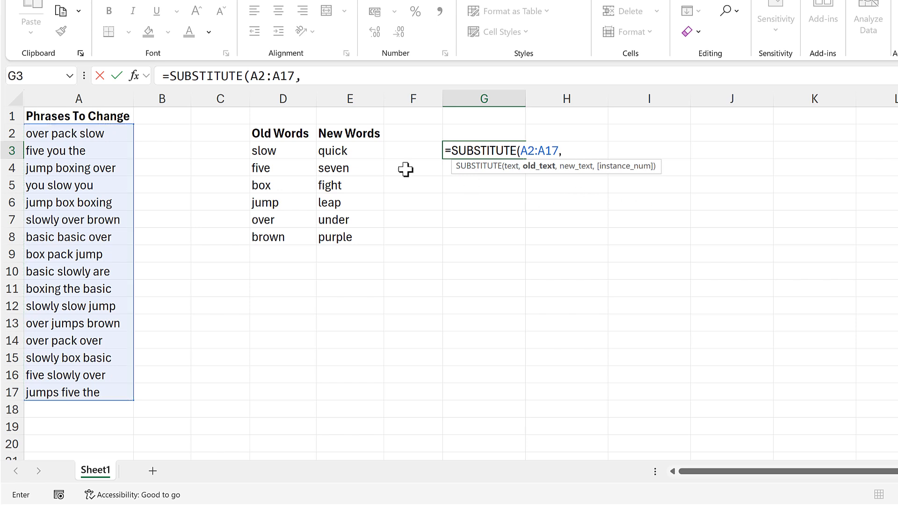
left_click(281, 150)
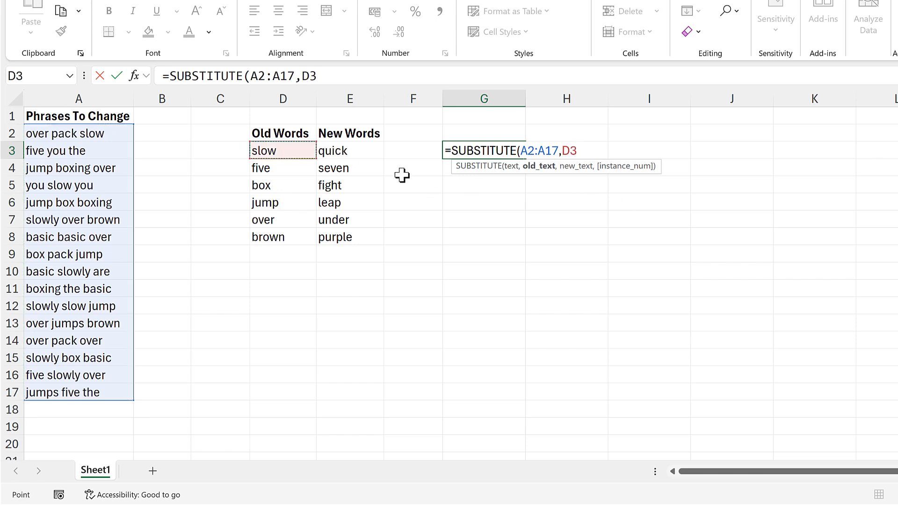
left_click(349, 150)
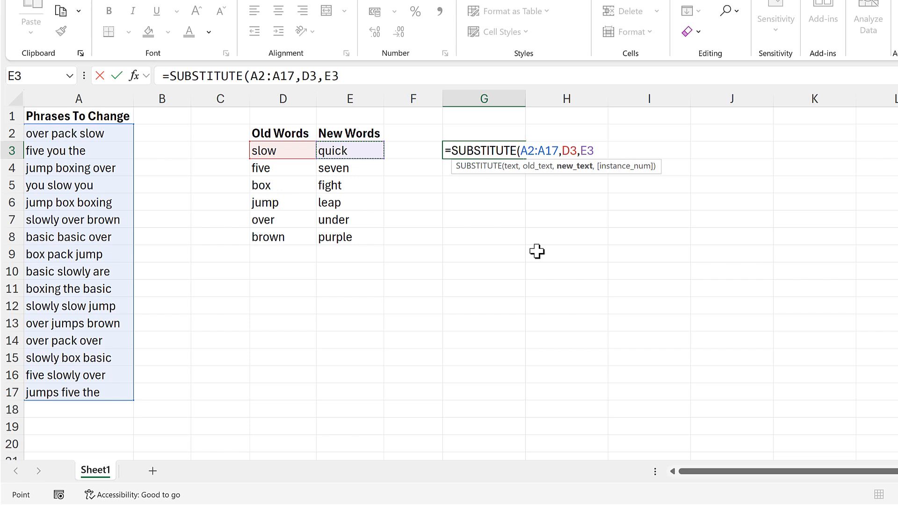
type(")")
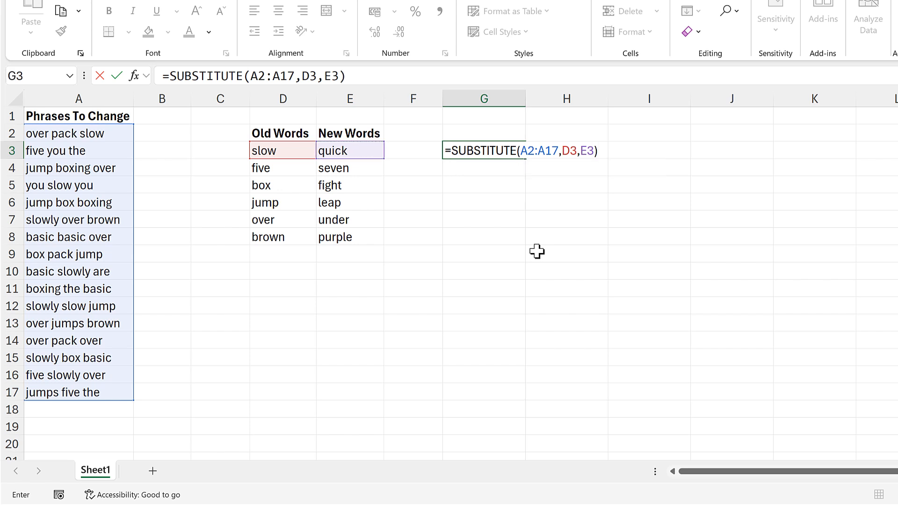
key("Enter")
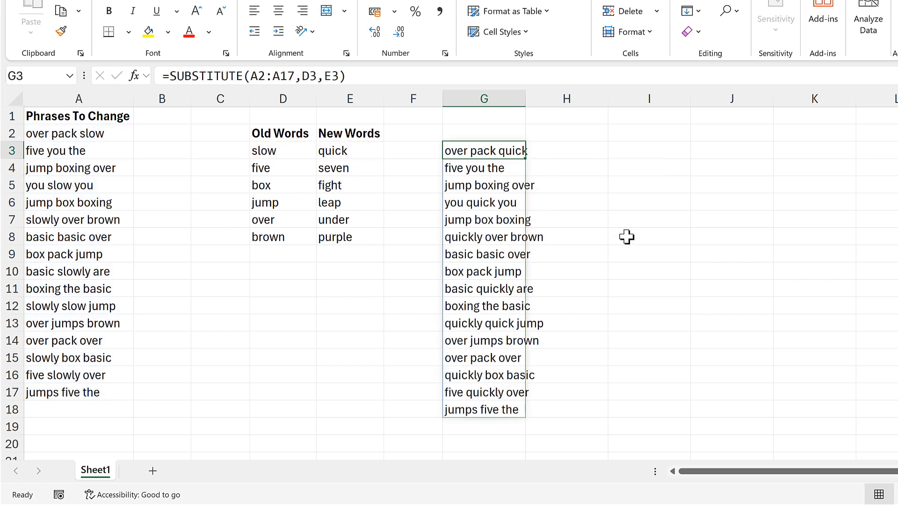
mouse_move(623, 231)
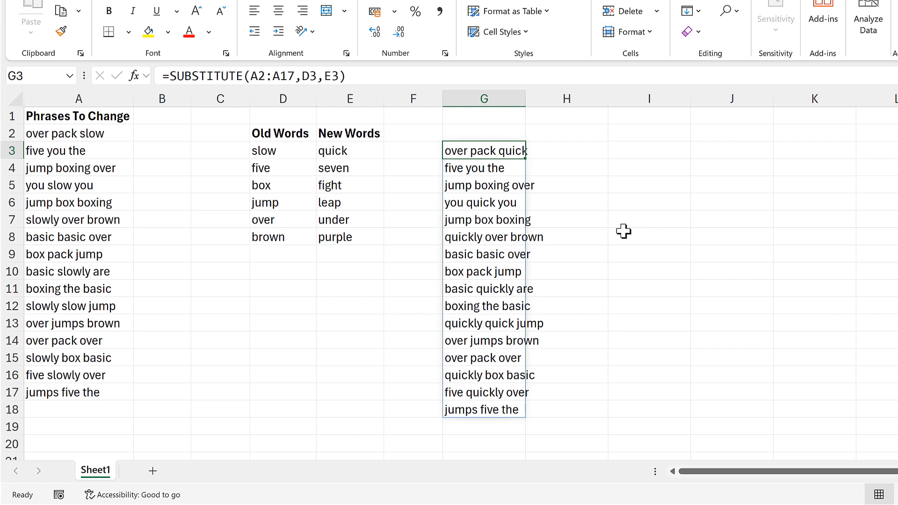
Step: Wrap G3's formula as =SUBSTITUTE(SUBSTITUTE(A2:A17,D3,E3),D4,E4) to also swap five for seven
double_click(483, 150)
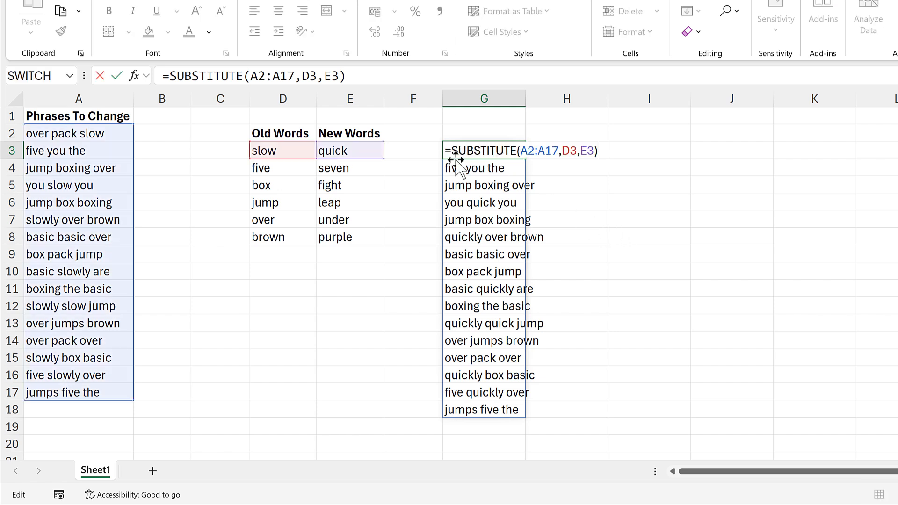
mouse_move(789, 235)
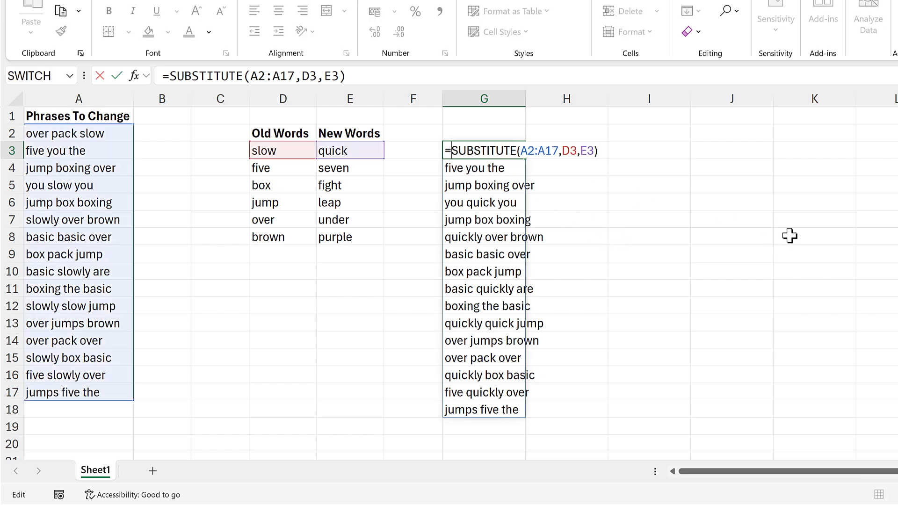
type("sub")
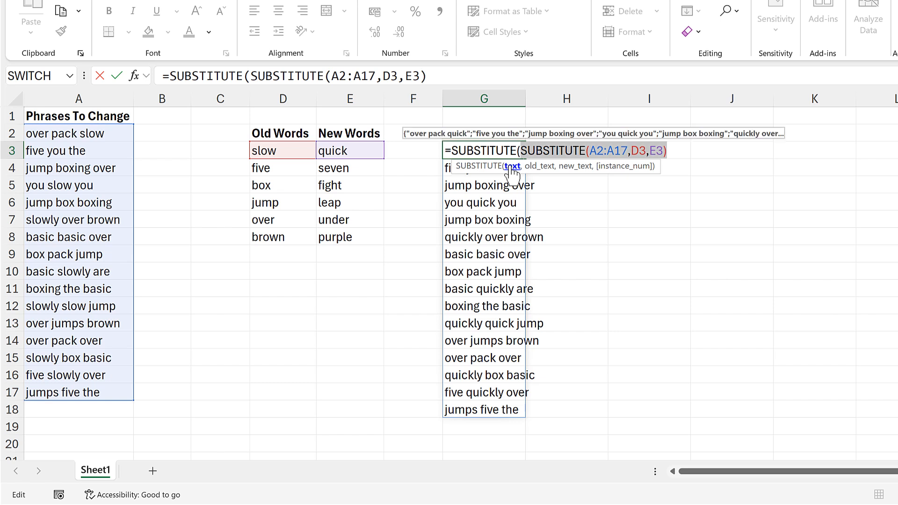
mouse_move(670, 155)
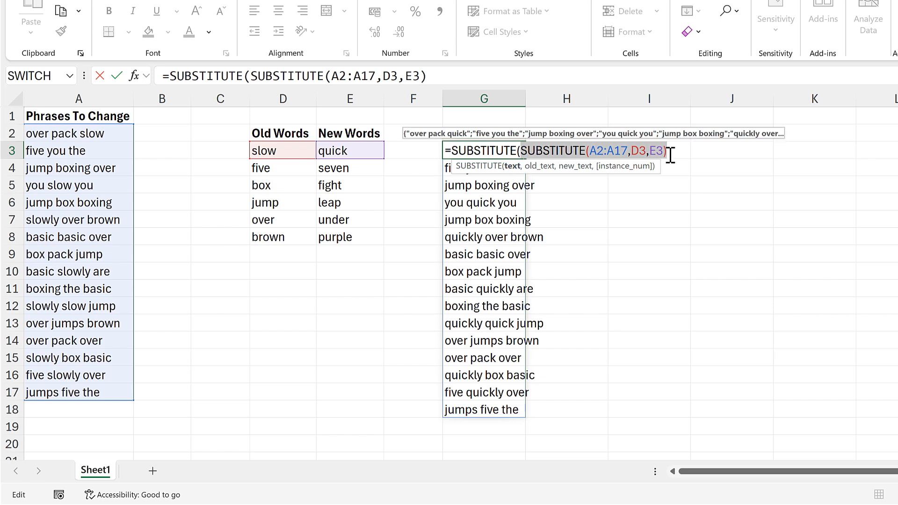
type(",")
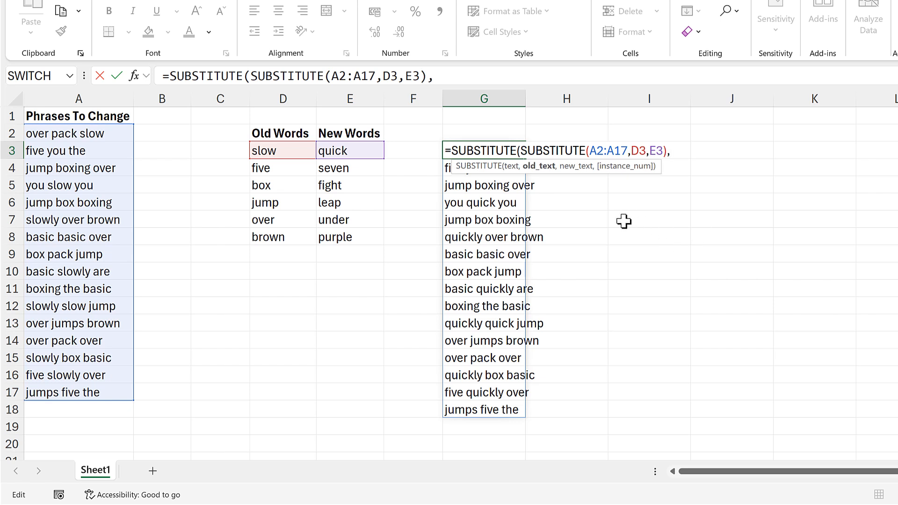
left_click(283, 167)
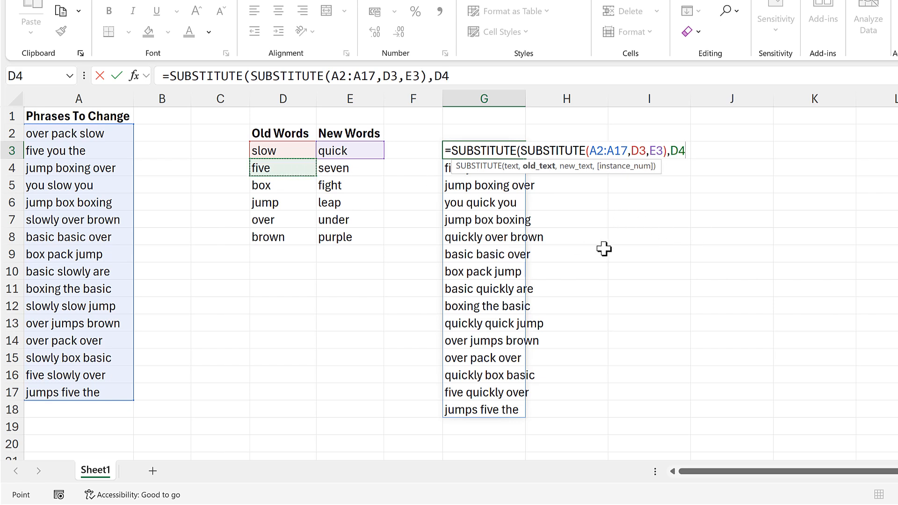
type(",")
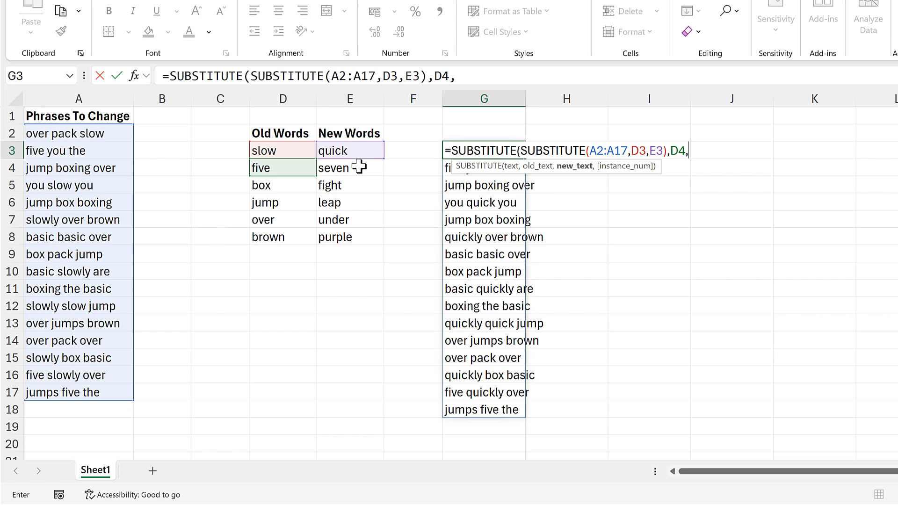
left_click(349, 167)
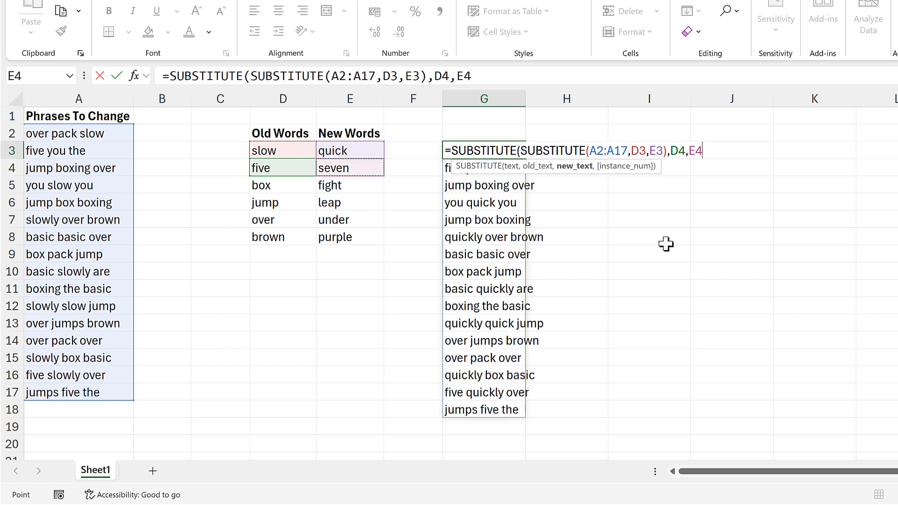
key("Enter")
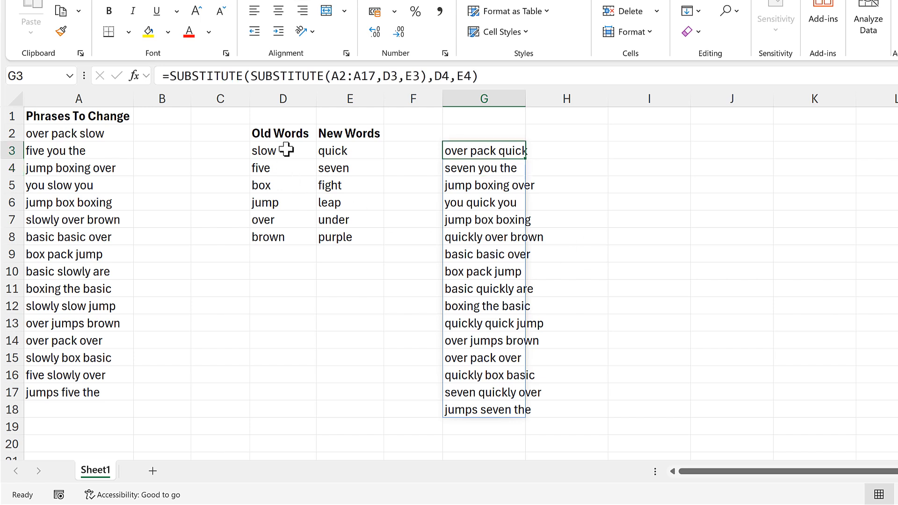
Step: Review the words slow, five and seven and the nested formula in G3
left_click(281, 150)
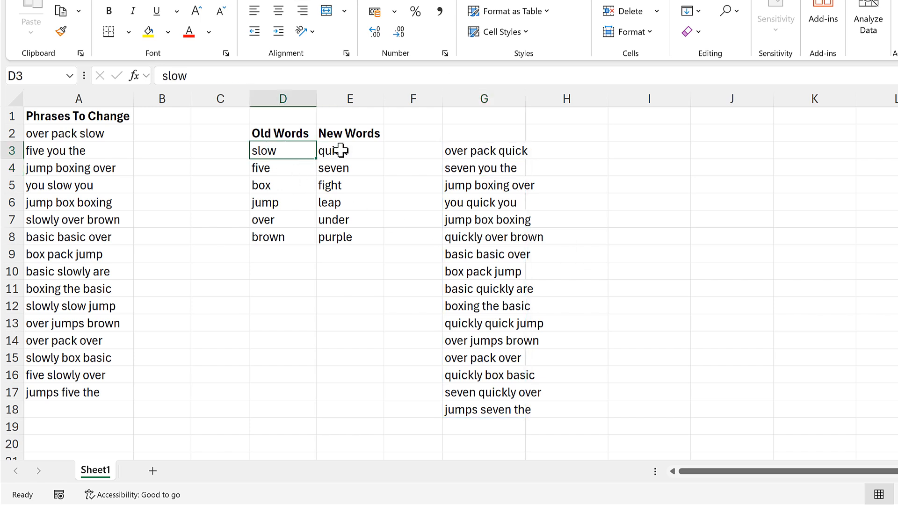
left_click(282, 167)
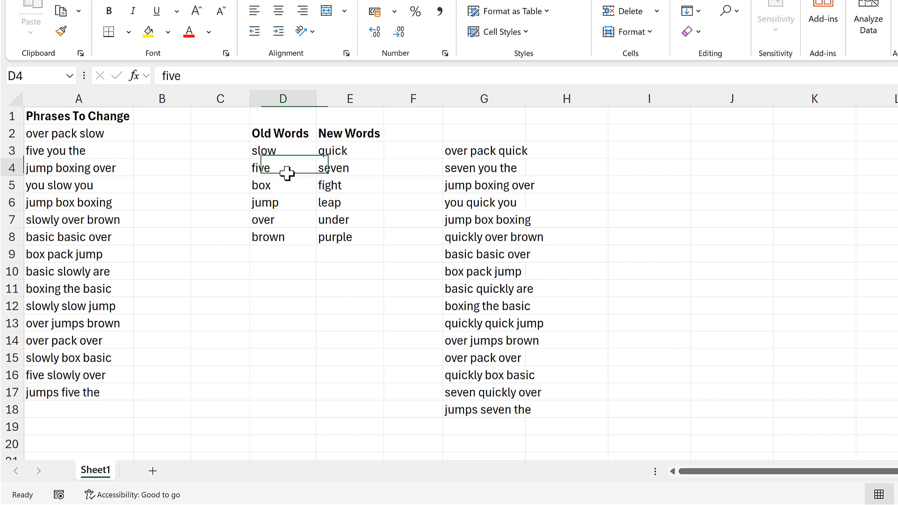
left_click(349, 168)
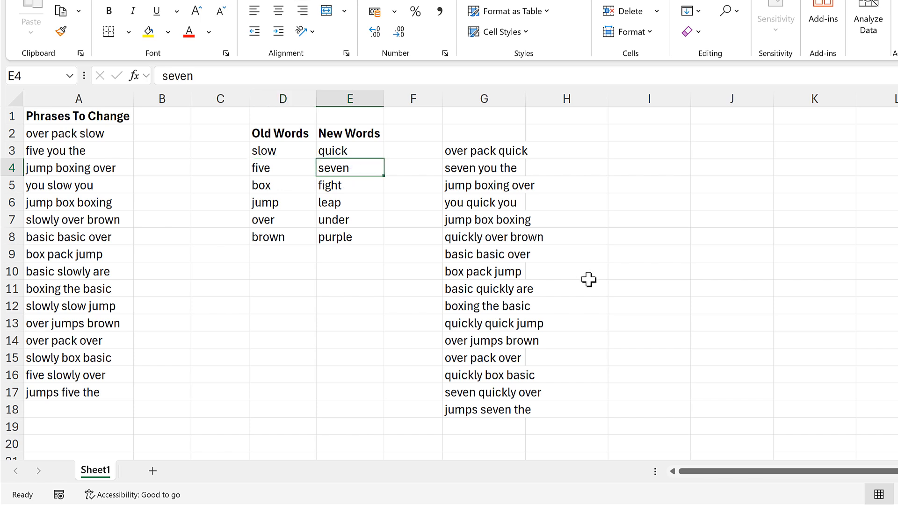
left_click(484, 150)
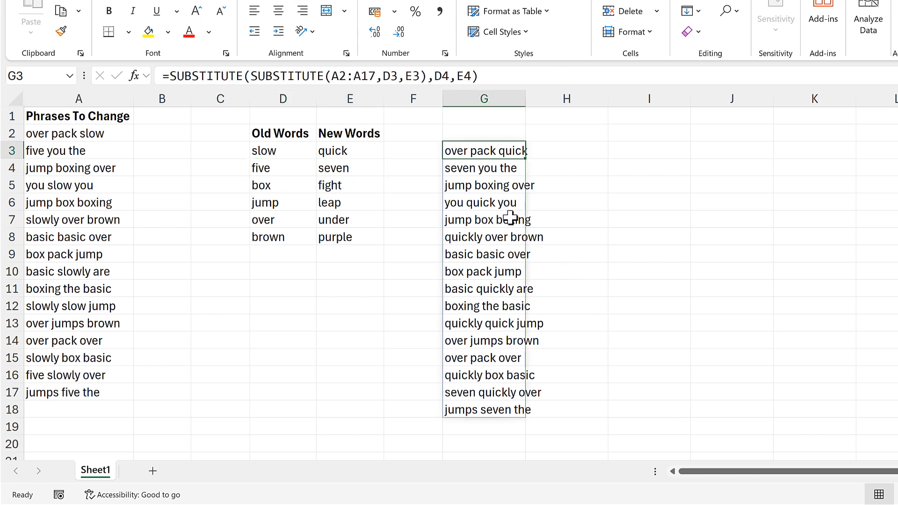
Step: Nest a third SUBSTITUTE in G3 swapping box for fight, then select G3
double_click(484, 150)
type("SUBSTITUTE(")
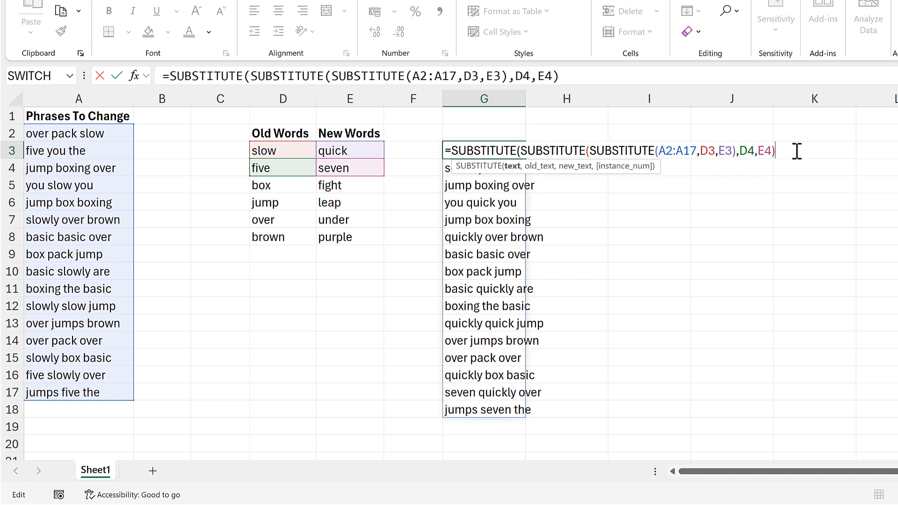
type(",")
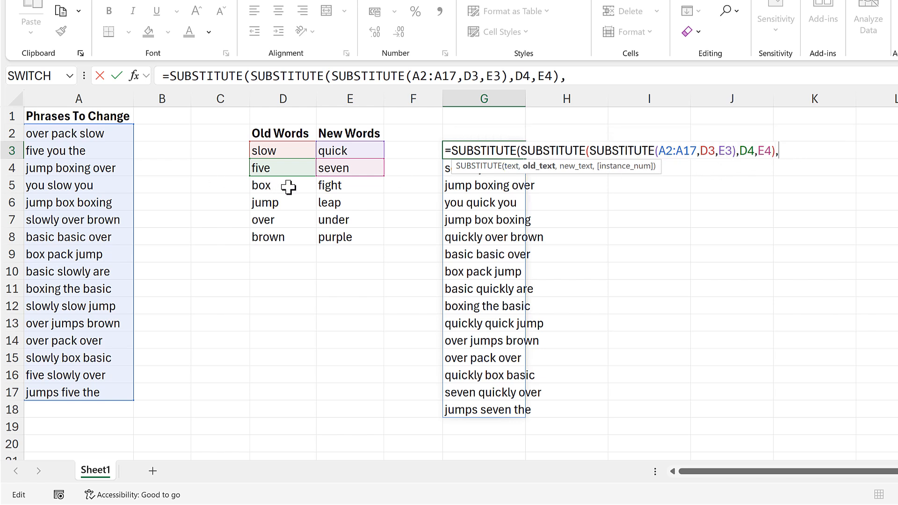
left_click(261, 185)
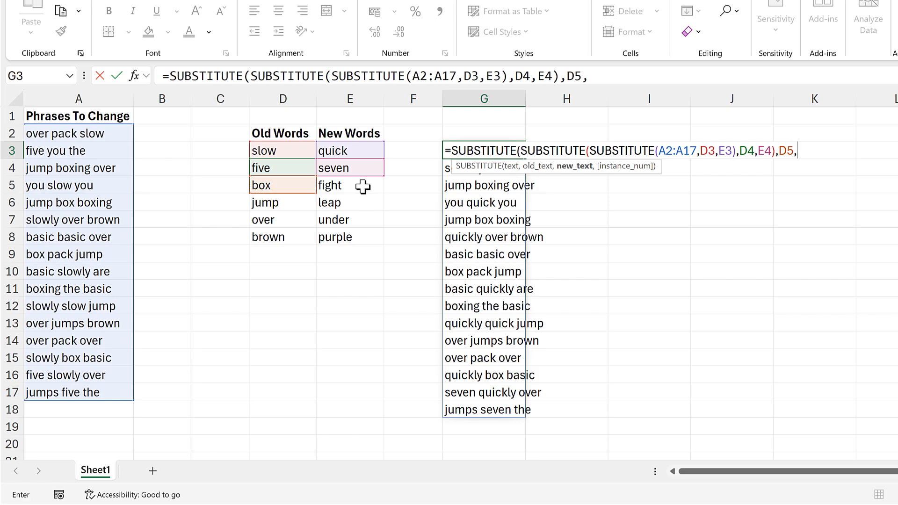
left_click(349, 184)
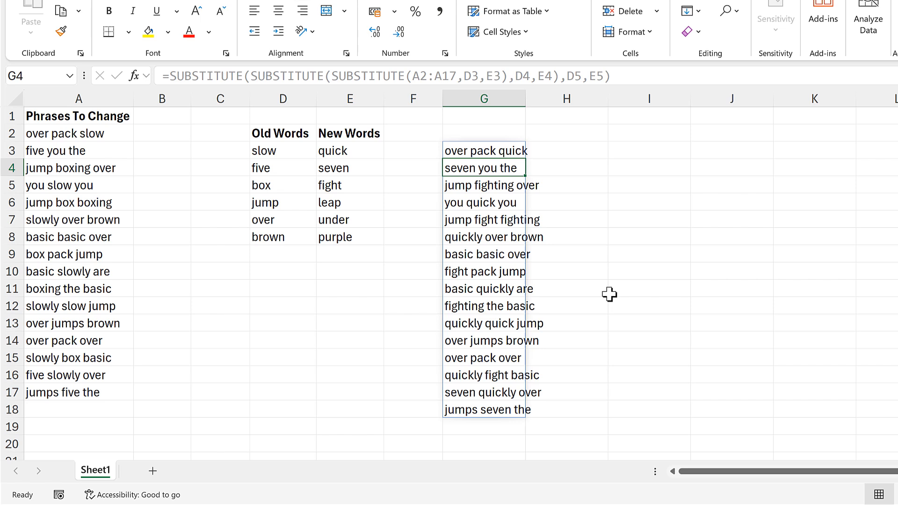
left_click(484, 150)
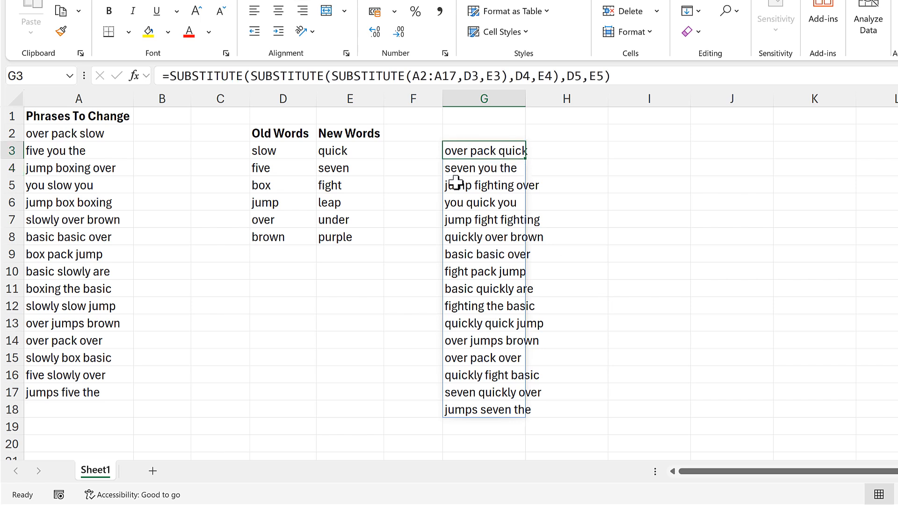
Step: Start editing the G3 word-swap formula to turn it into text
double_click(484, 150)
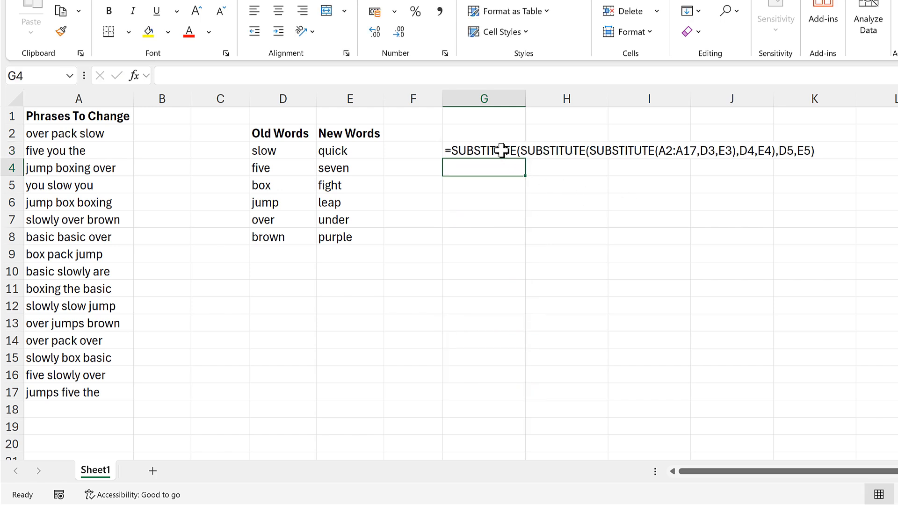
mouse_move(561, 225)
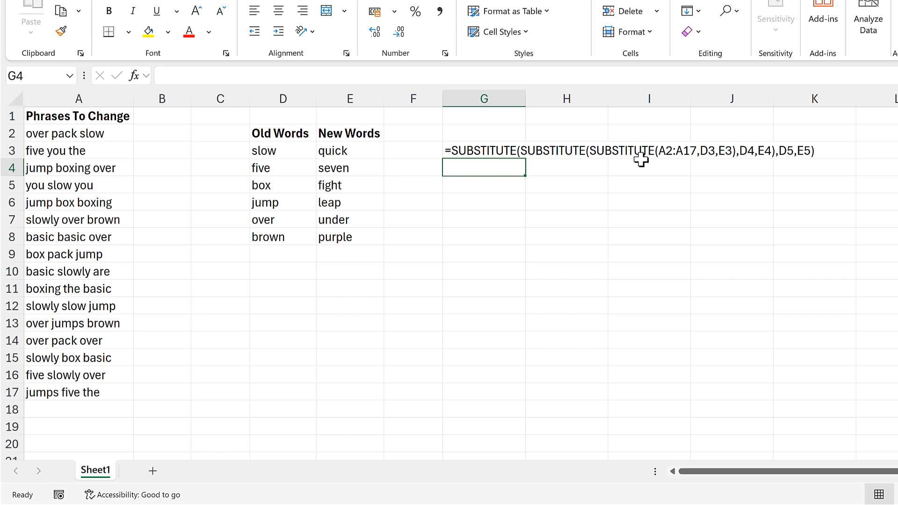
mouse_move(780, 193)
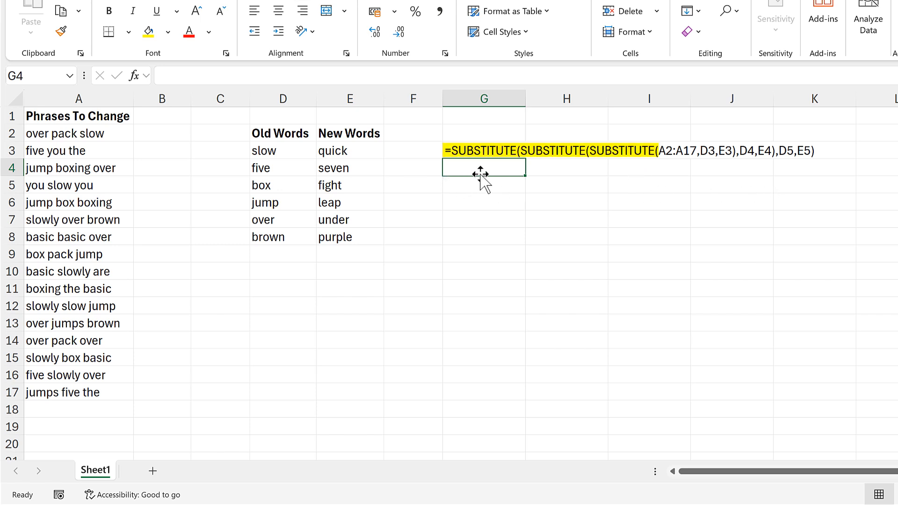
mouse_move(513, 191)
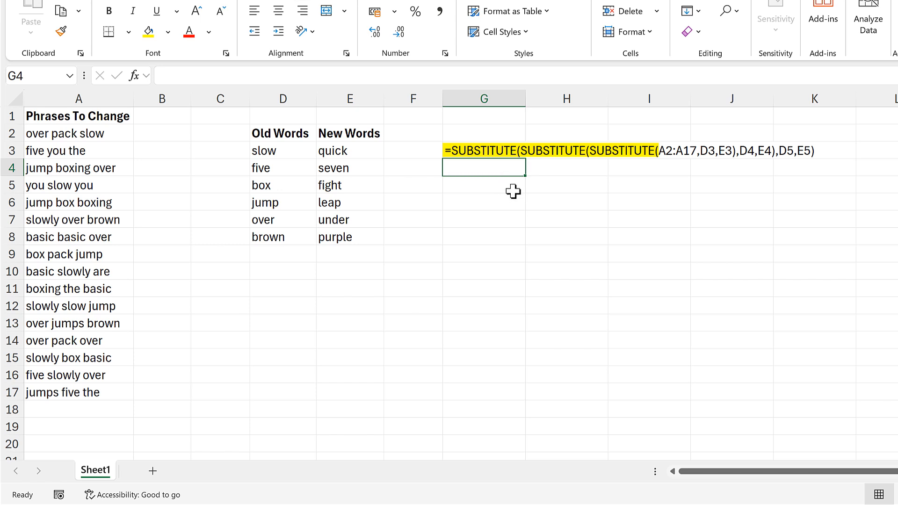
mouse_move(620, 174)
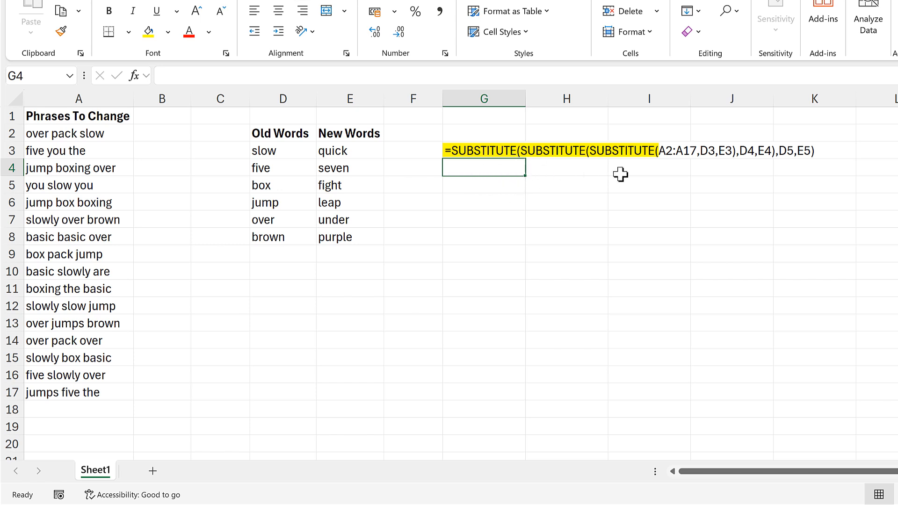
mouse_move(637, 184)
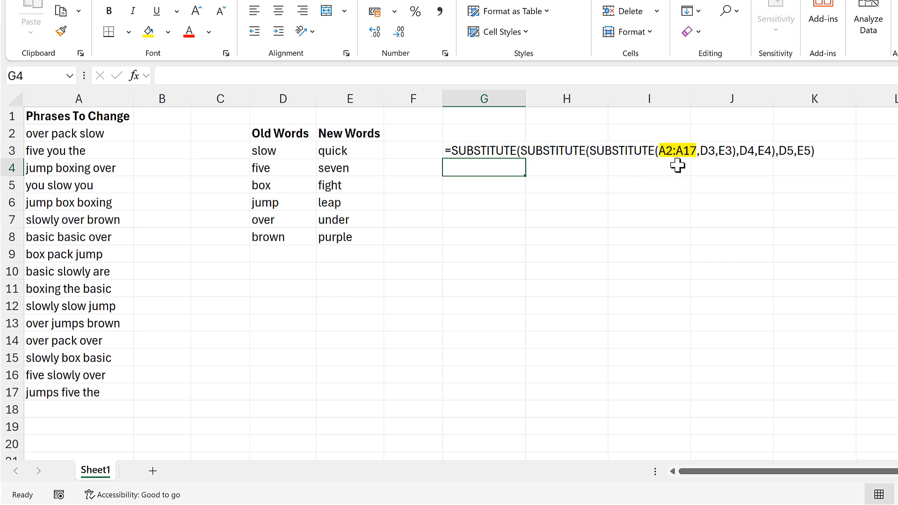
mouse_move(97, 164)
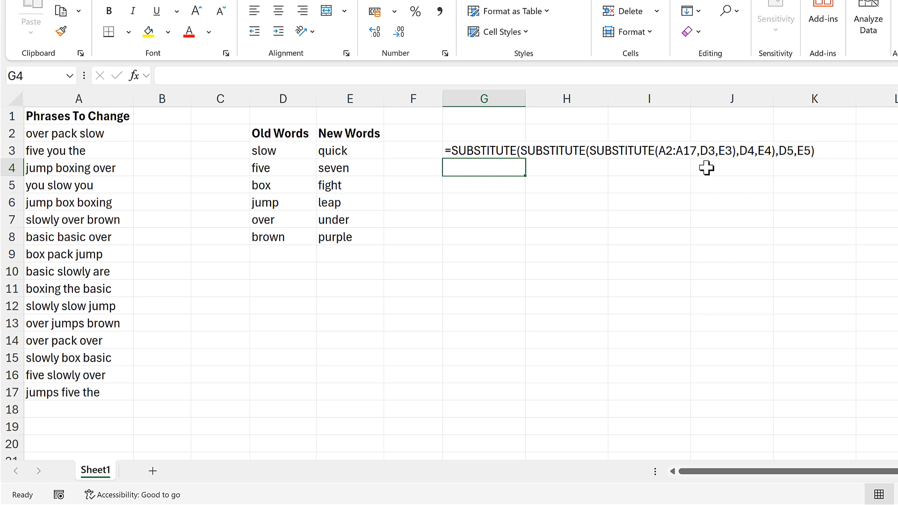
mouse_move(674, 168)
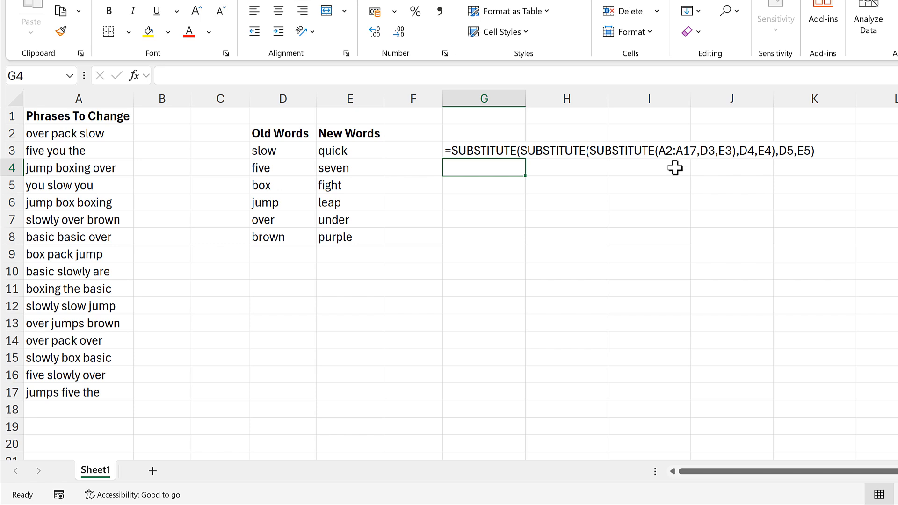
Step: Type SUBSTITUTE( in G5, fill it across to L5, and select F5 for the equals sign
left_click_drag(348, 150, 349, 237)
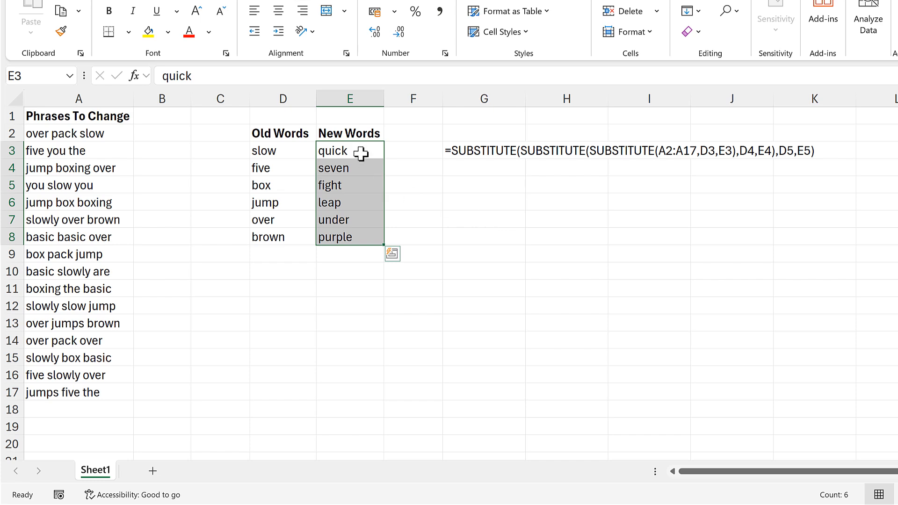
left_click(483, 184)
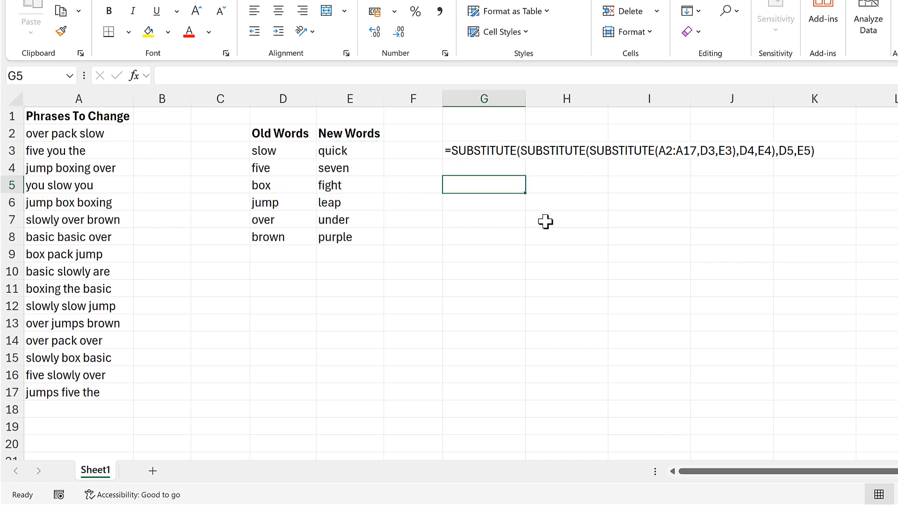
type("SUBS")
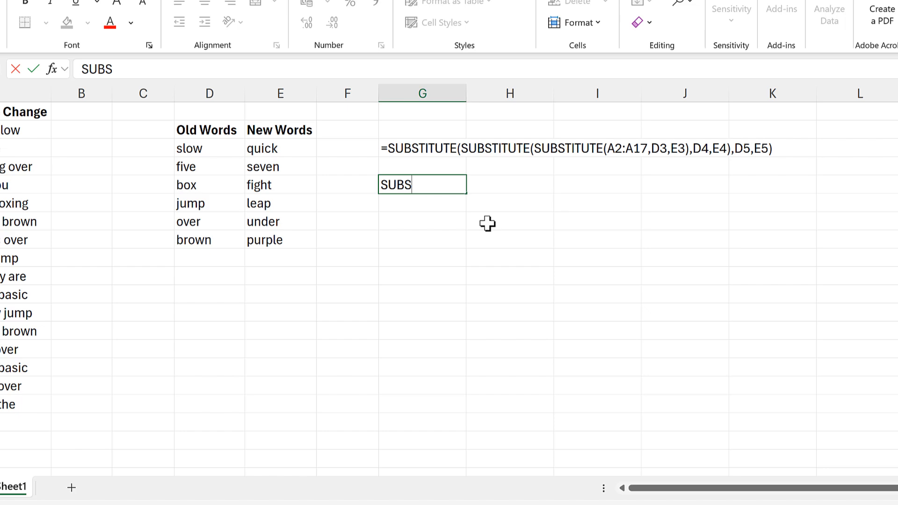
type("TITU")
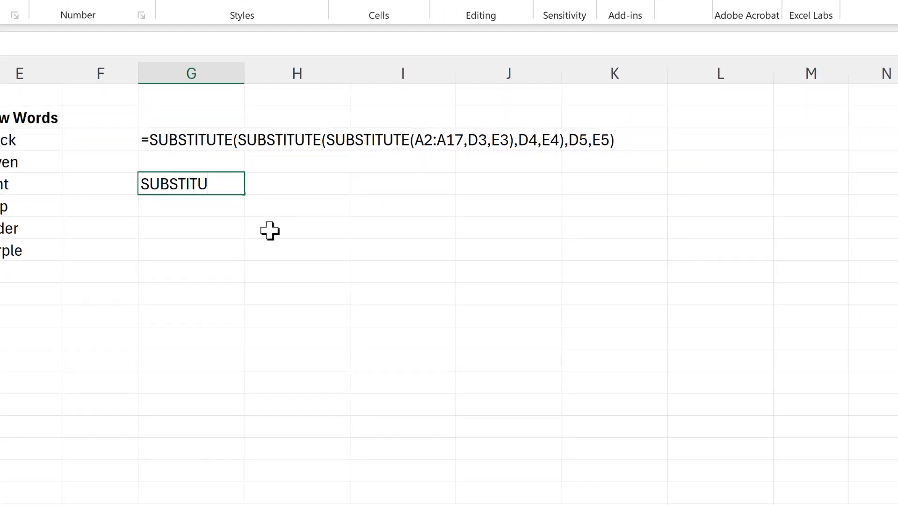
type("TE(")
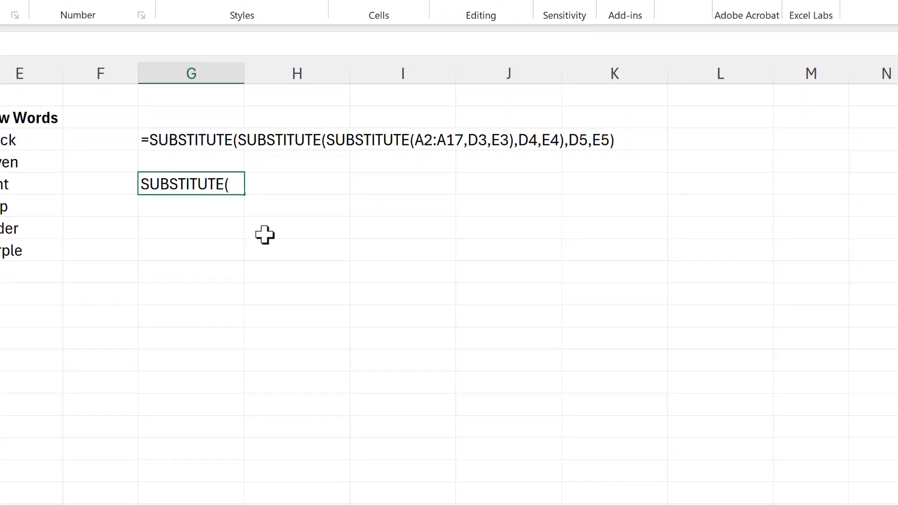
mouse_move(244, 193)
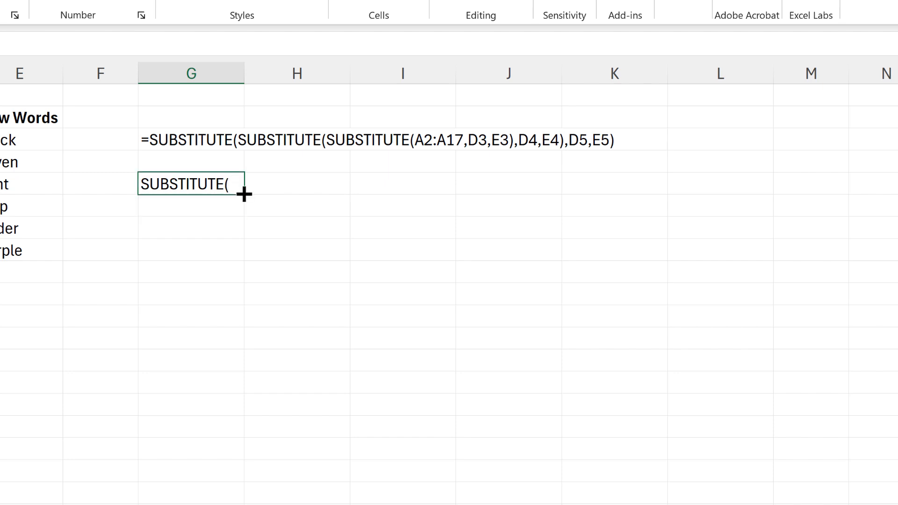
left_click_drag(243, 193, 770, 189)
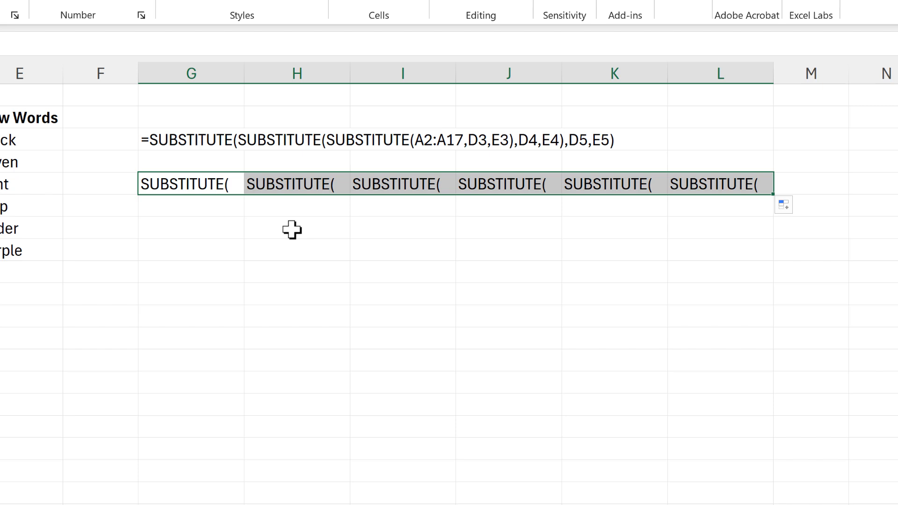
left_click(297, 227)
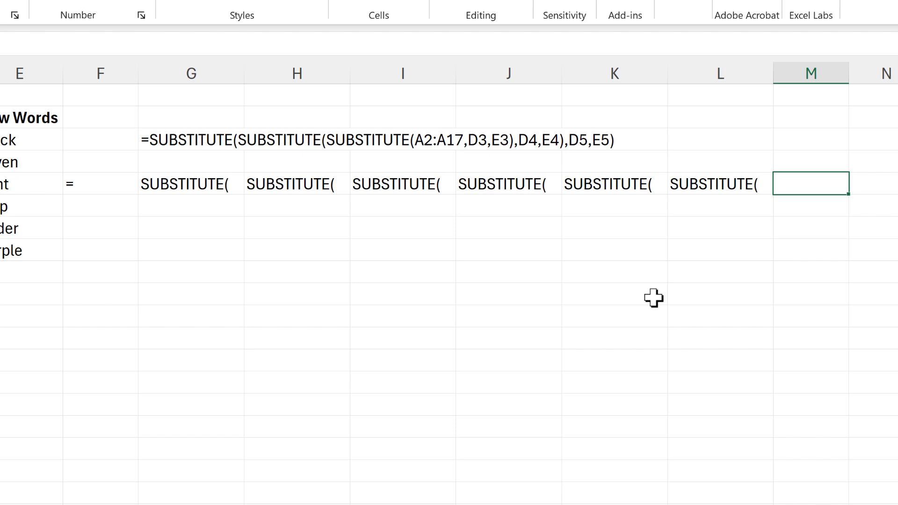
Step: Enter A2 in M5 and fill references E3 through E8 down column I with commas
type("A2:A17")
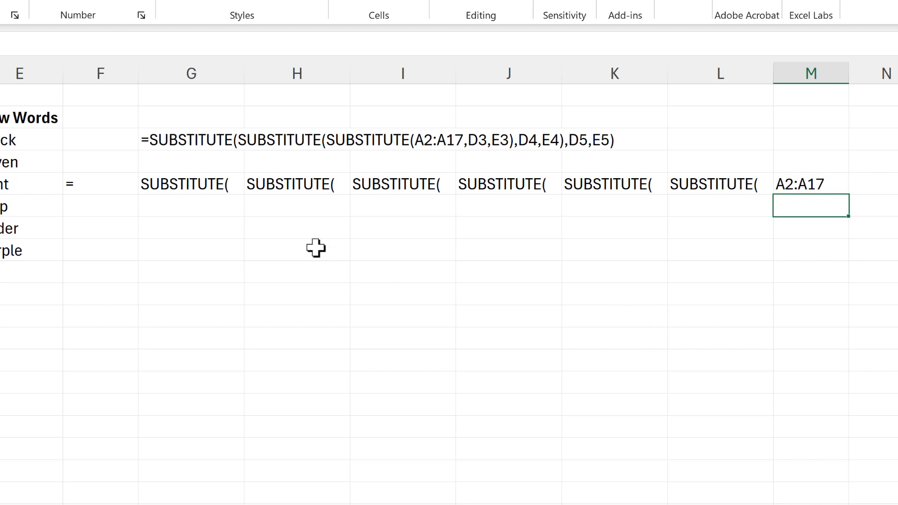
left_click(296, 227)
type("D3")
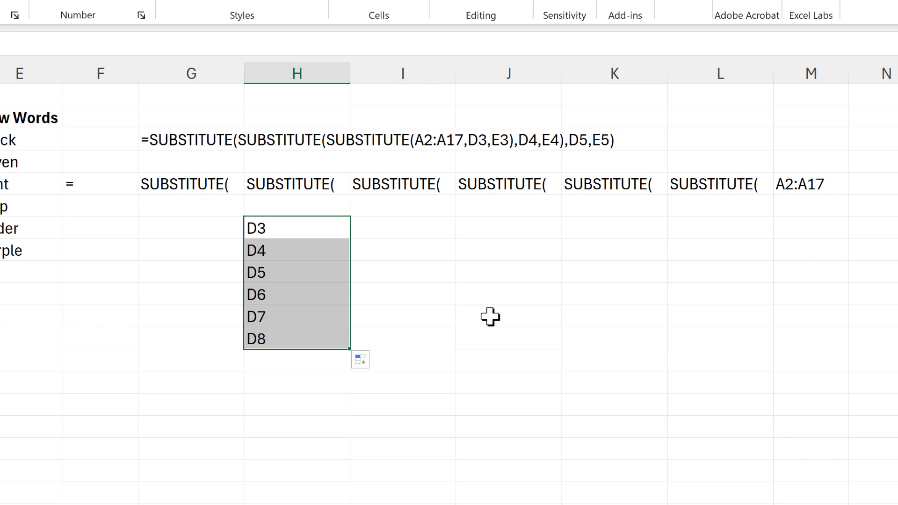
left_click(402, 227)
type("E3")
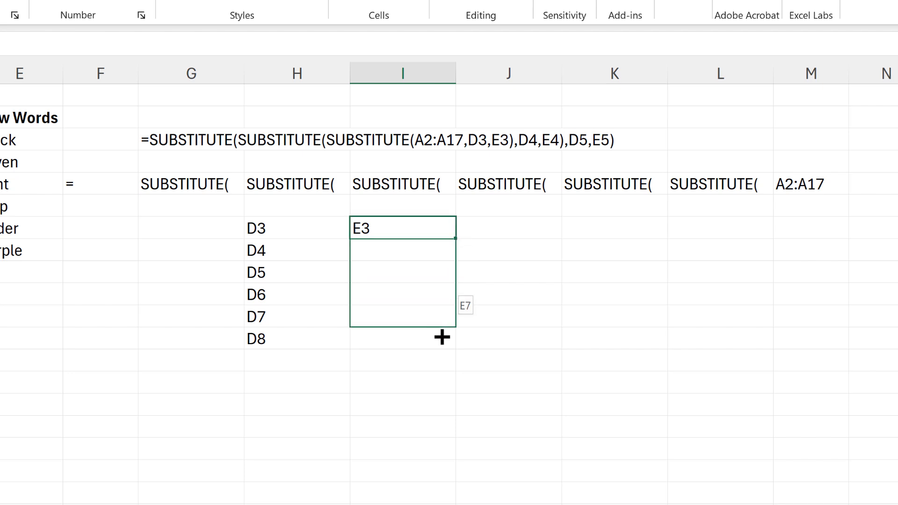
left_click_drag(402, 228, 401, 338)
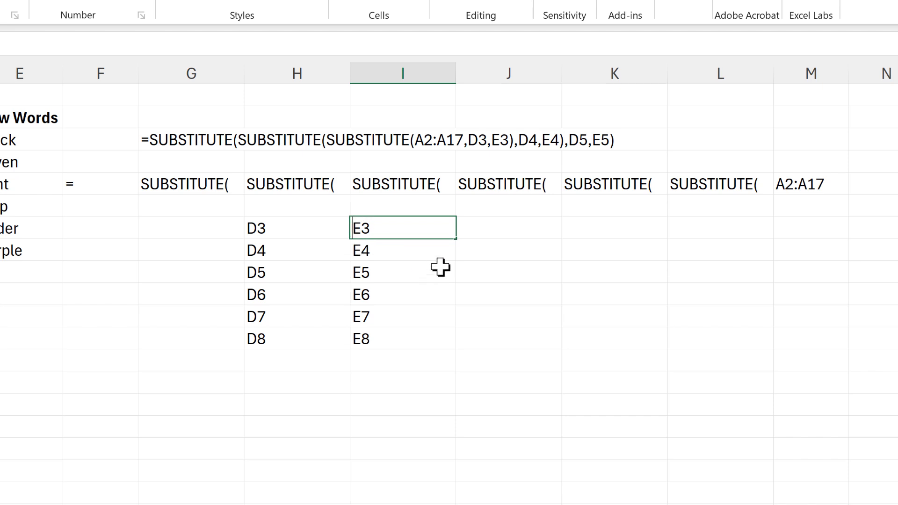
type(",")
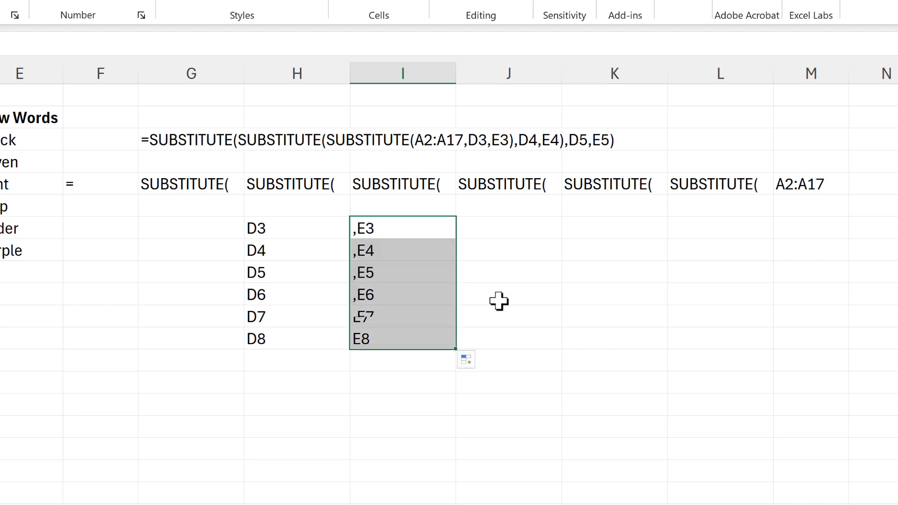
Step: Add a closing parenthesis before the D3 reference in H7
left_click(403, 228)
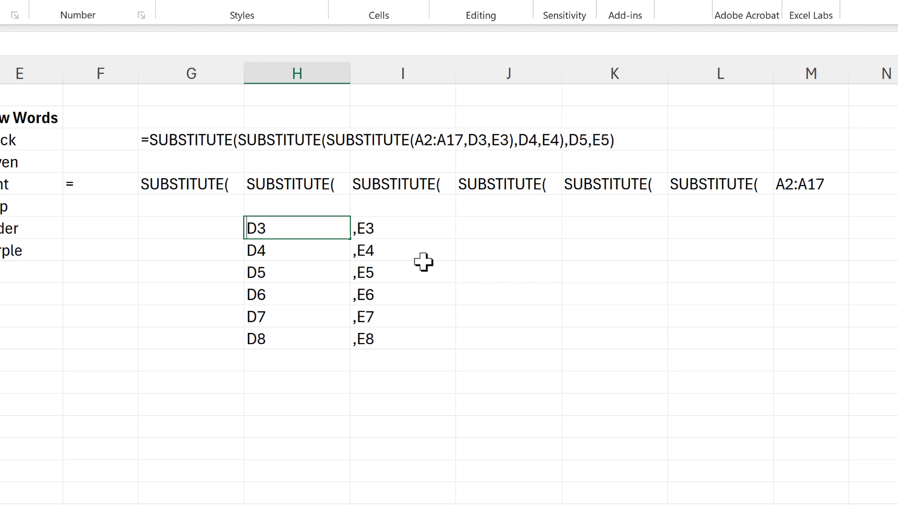
type(")")
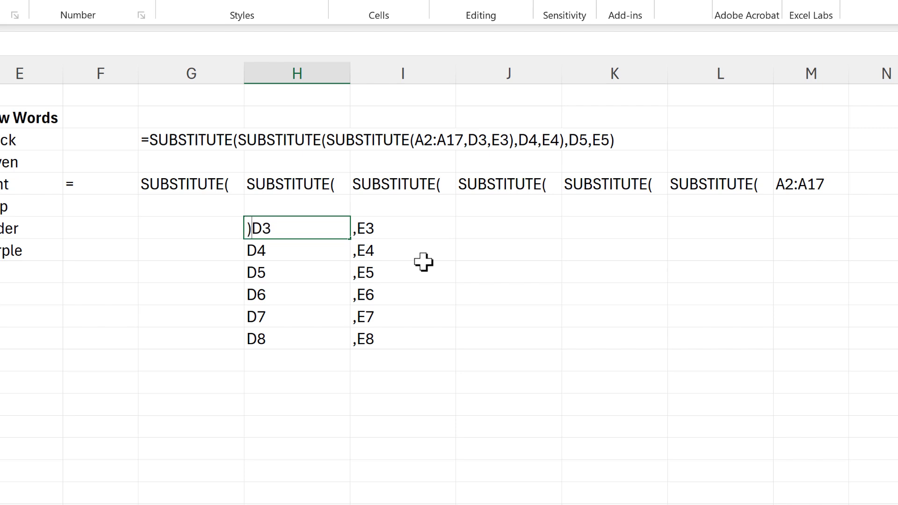
mouse_move(440, 270)
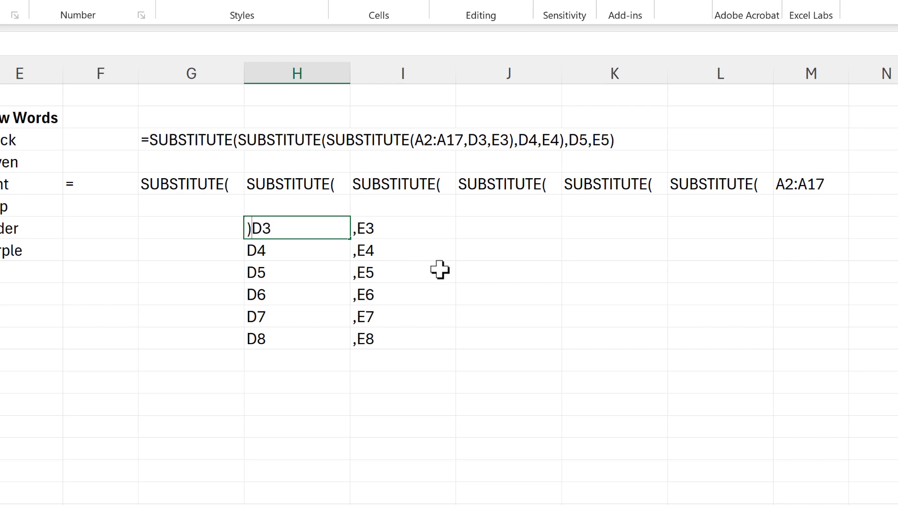
mouse_move(391, 259)
type(",")
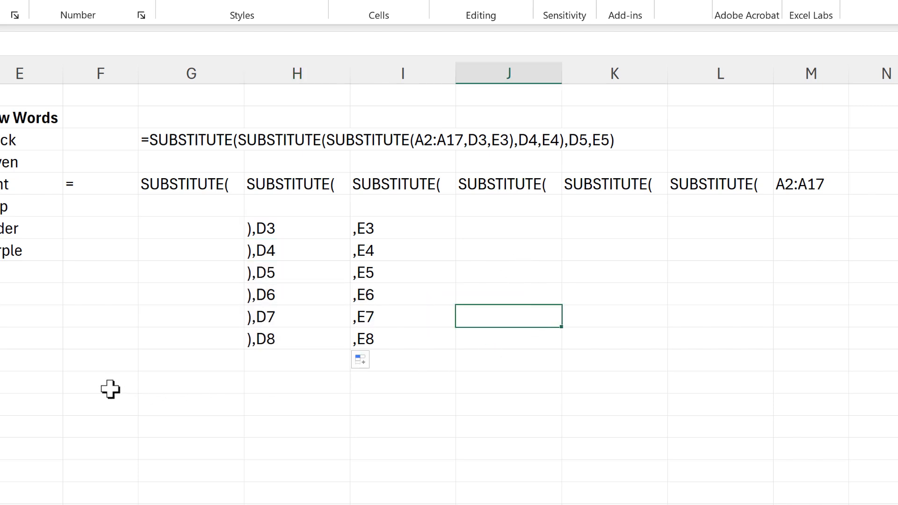
Step: In an empty cell, enter =TEXTJOIN("",TRUE,F5:M5,H7:I12) to join the helper pieces
left_click(100, 382)
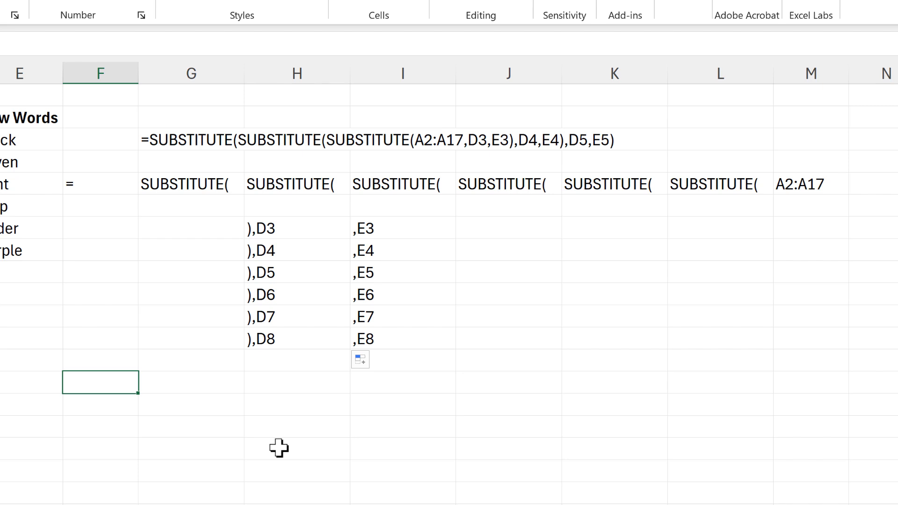
type("=tex")
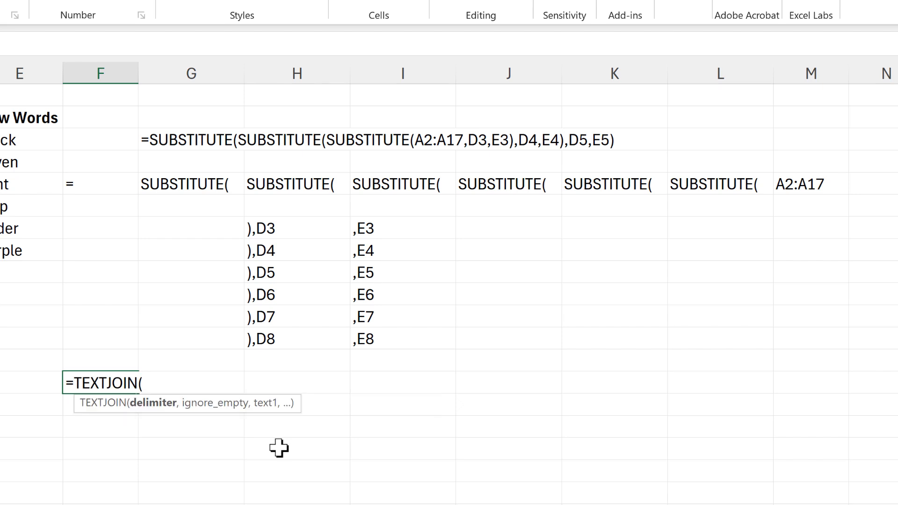
type("\"\"")
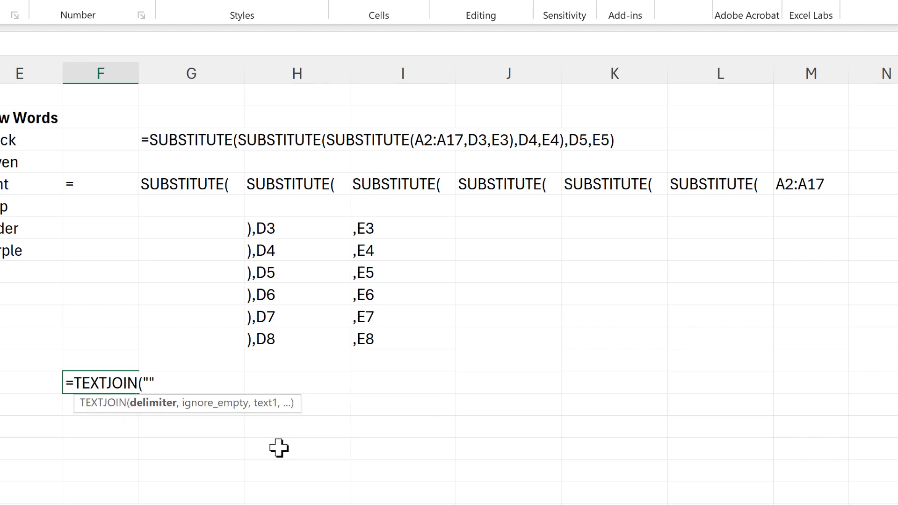
type(",")
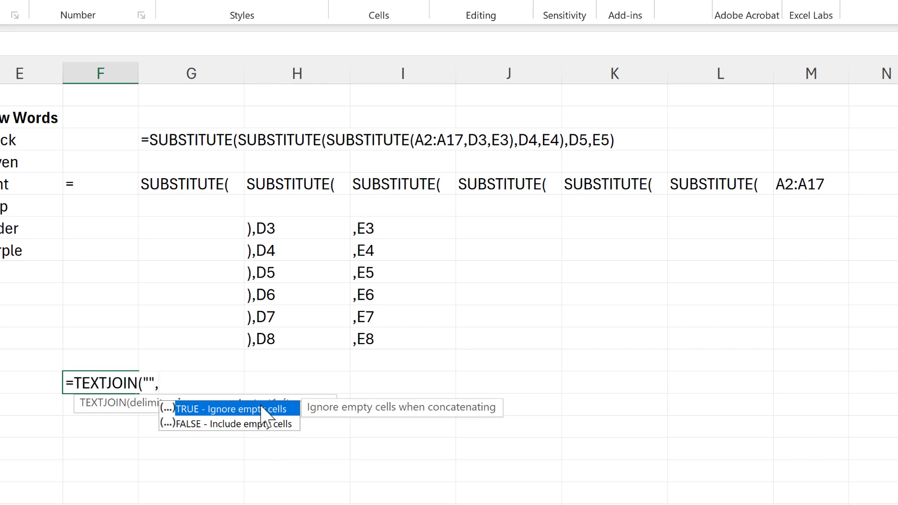
left_click(232, 409)
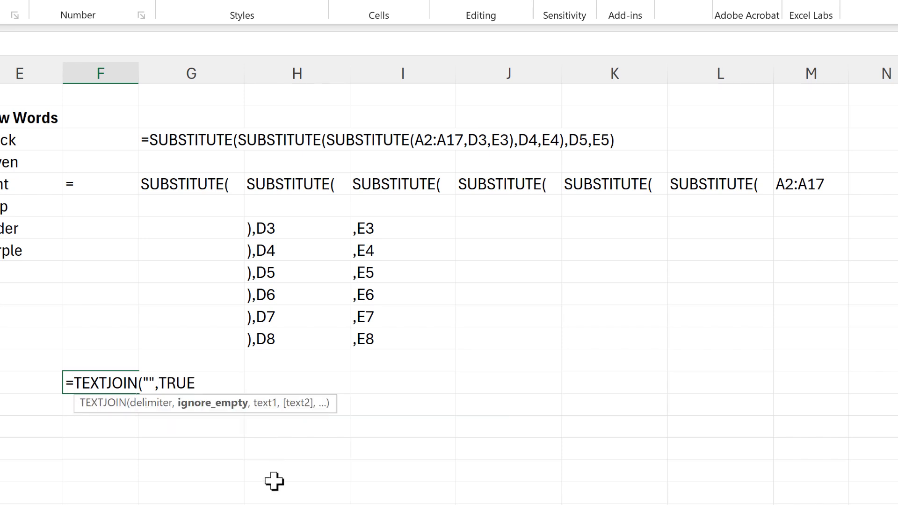
type(",F5:M5")
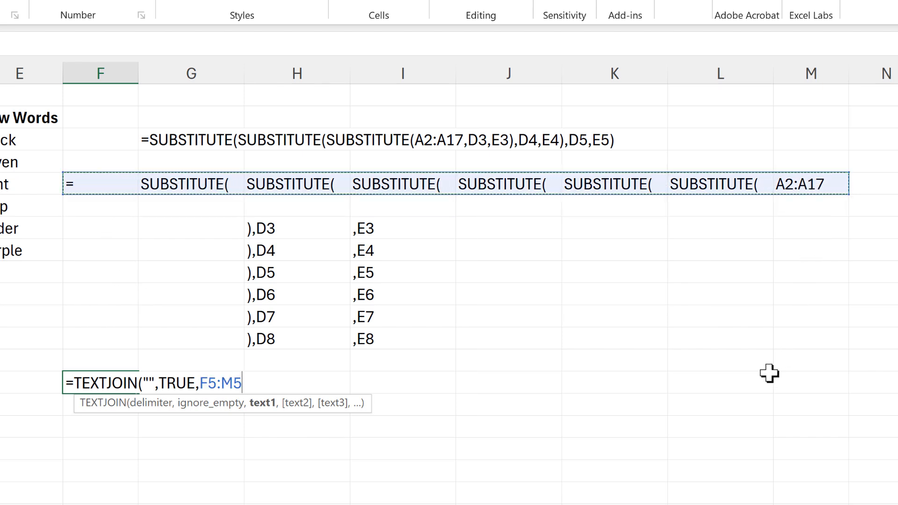
type(",")
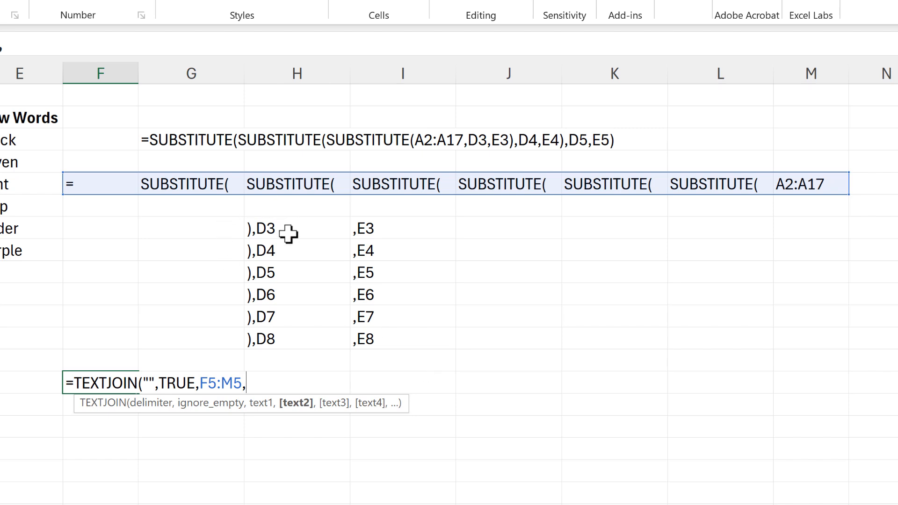
left_click_drag(245, 228, 452, 350)
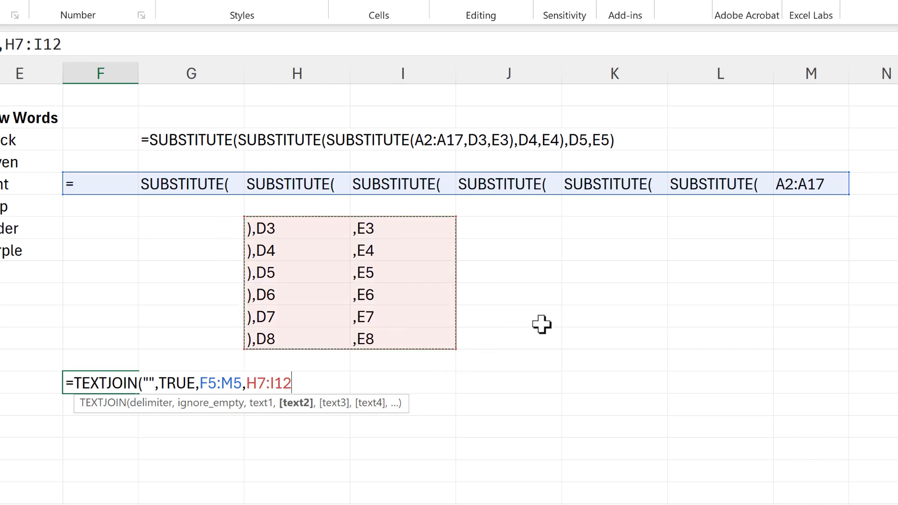
type(")")
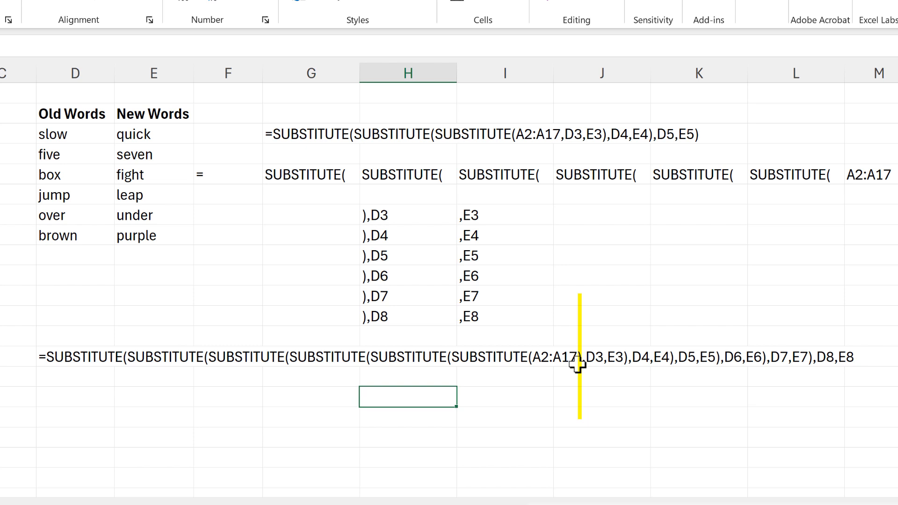
mouse_move(550, 377)
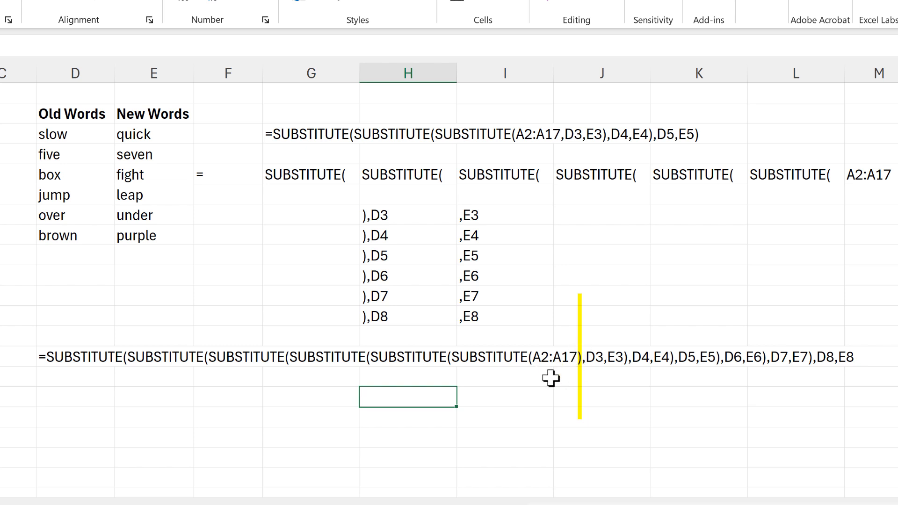
mouse_move(544, 355)
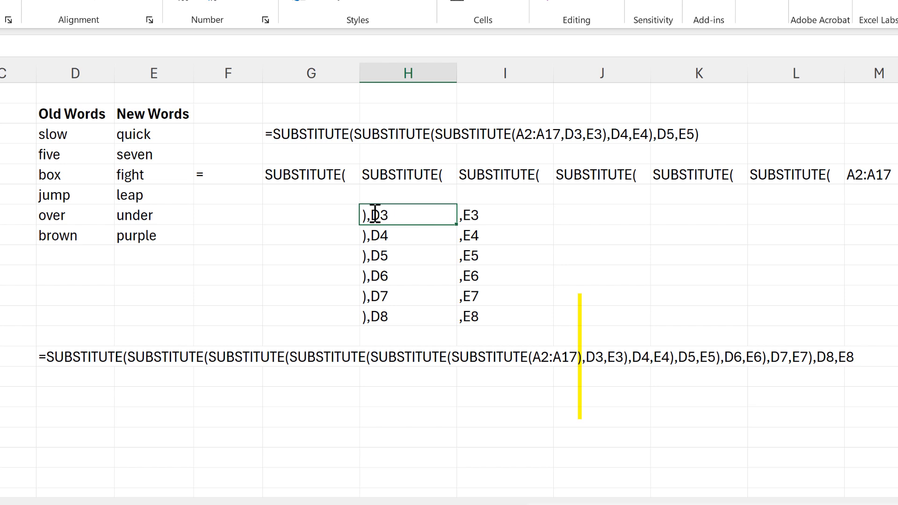
mouse_move(417, 225)
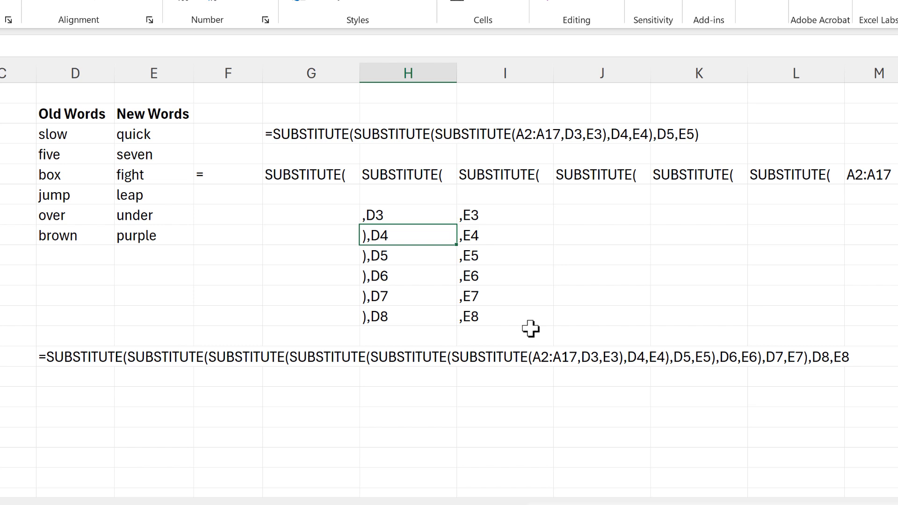
mouse_move(857, 373)
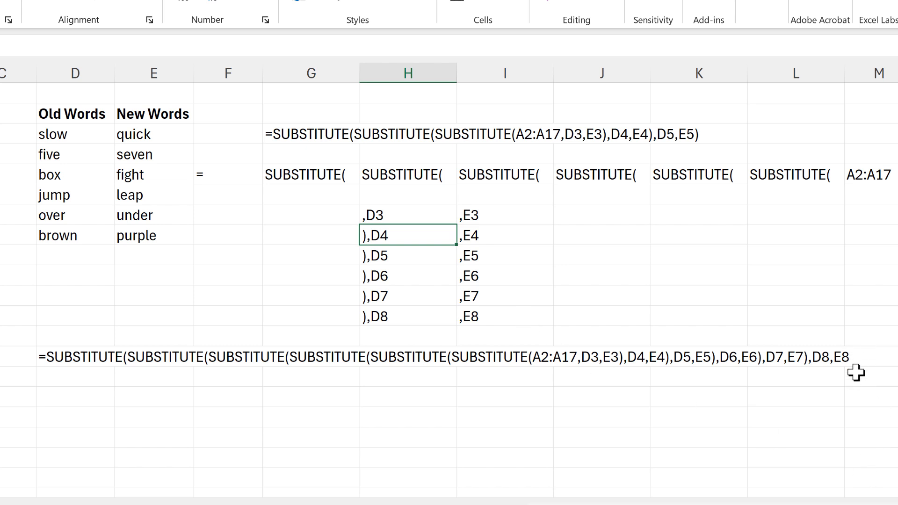
mouse_move(490, 316)
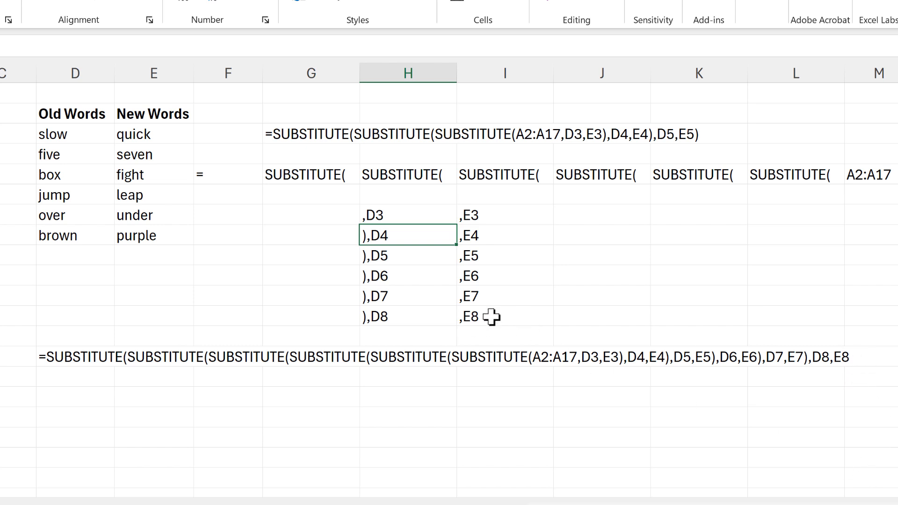
Step: Add a closing parenthesis to I12 and check the corrected H7 and I12 cells
left_click(504, 316)
type(")")
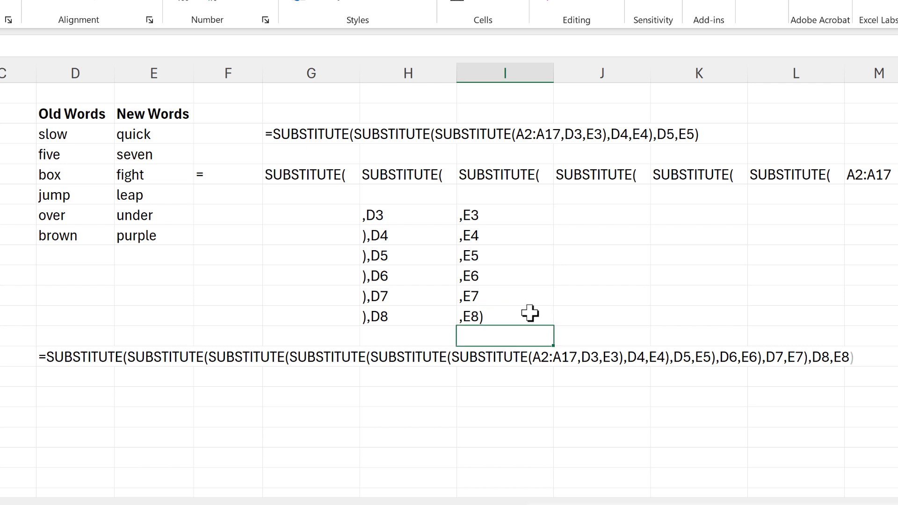
left_click(407, 214)
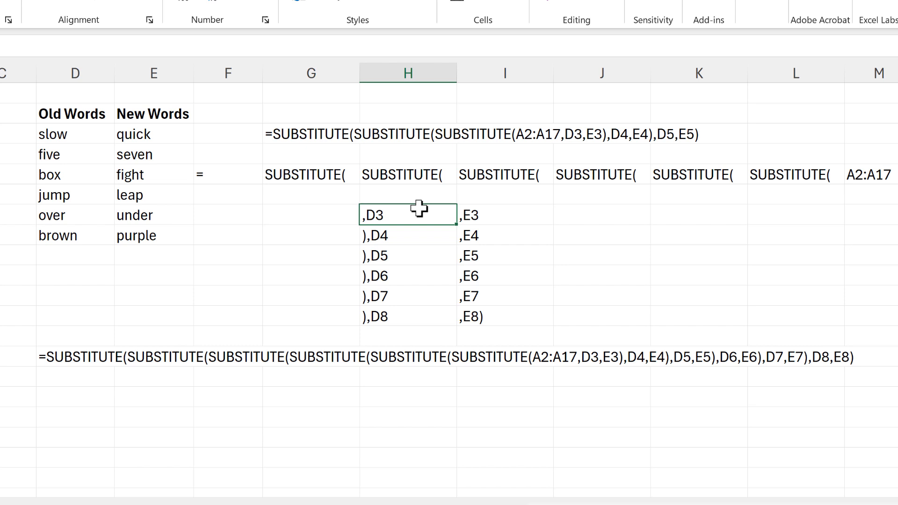
left_click(504, 316)
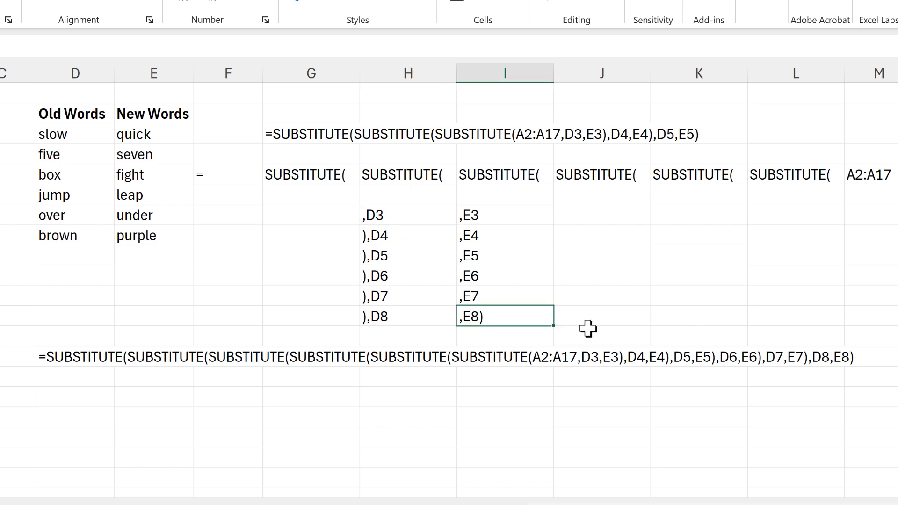
mouse_move(595, 328)
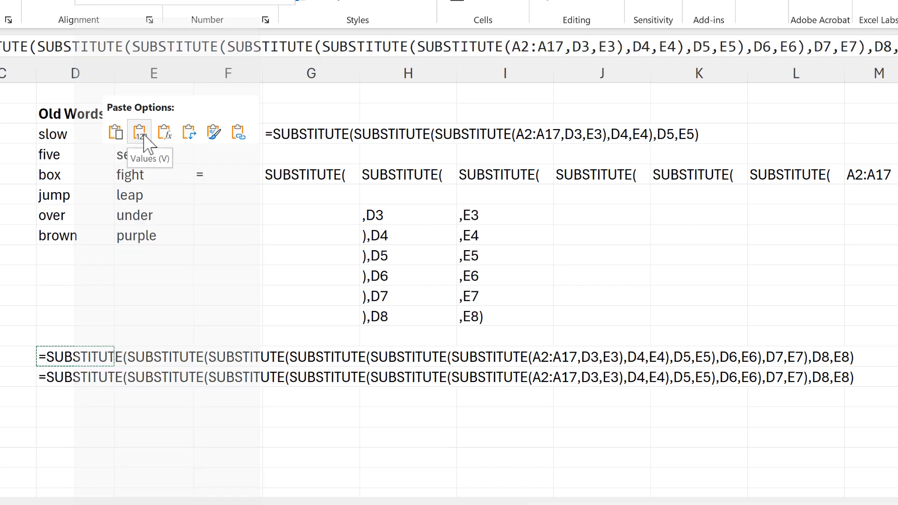
Step: Paste the joined formula text as values and select the pasted formula cell
left_click(139, 131)
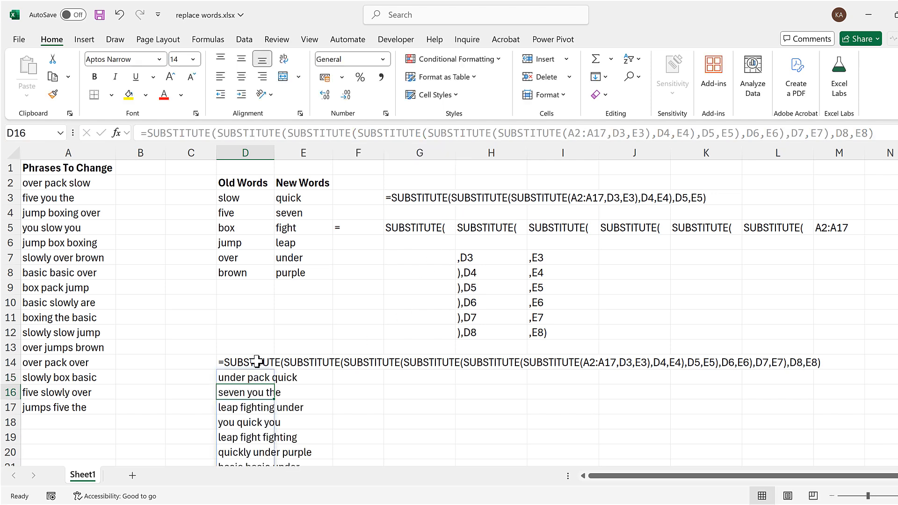
left_click(245, 377)
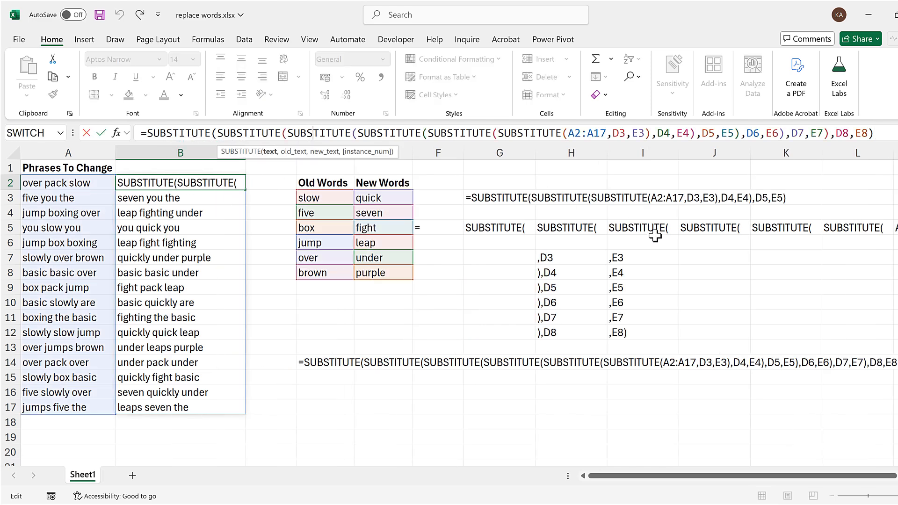
mouse_move(477, 304)
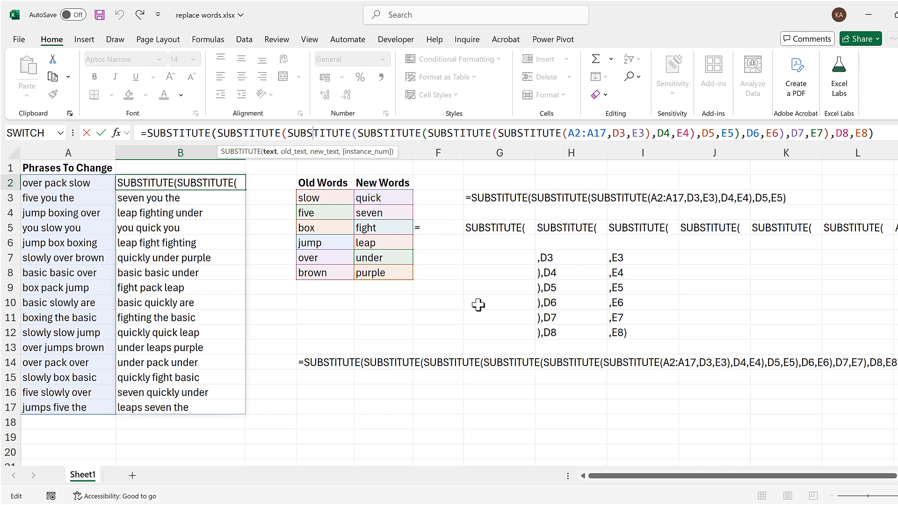
mouse_move(459, 299)
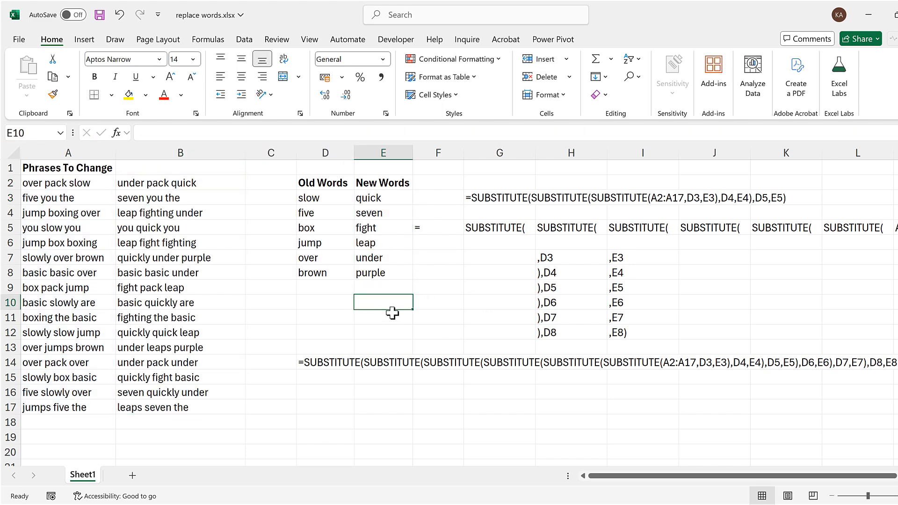
scroll("down", 3)
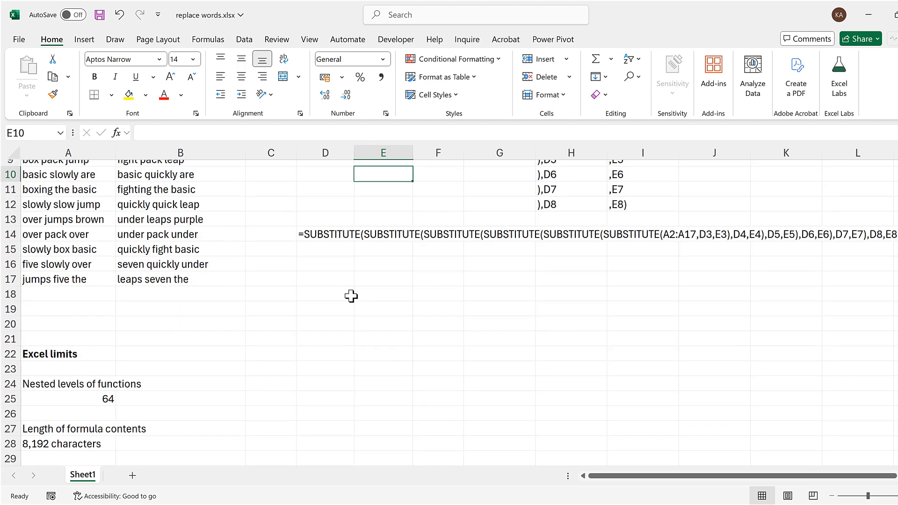
scroll("down", 3)
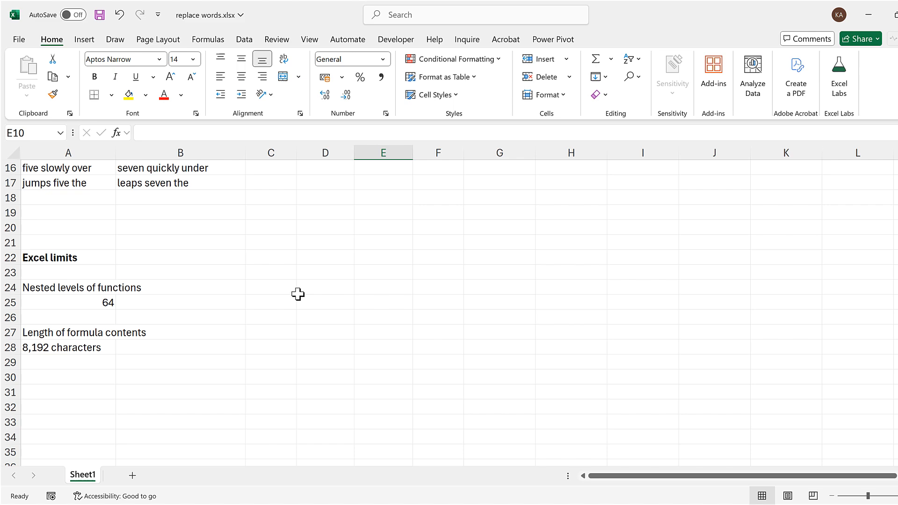
scroll("up", 3)
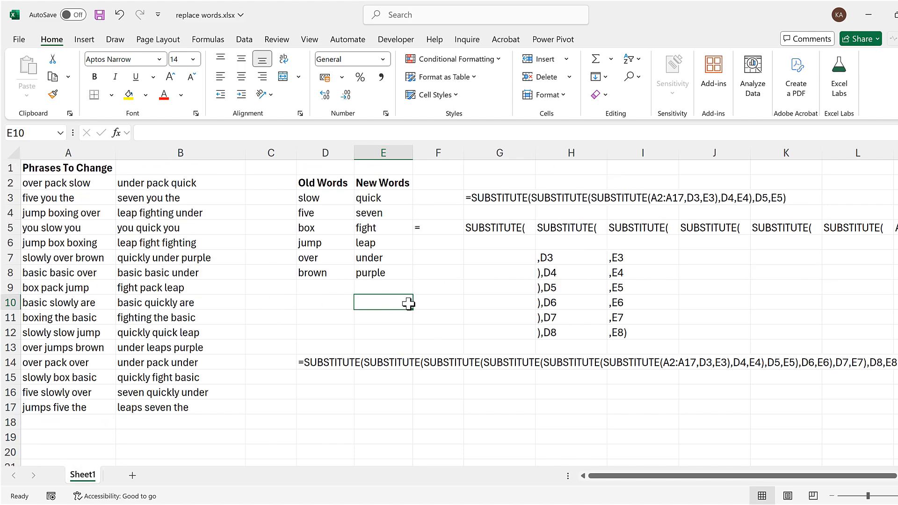